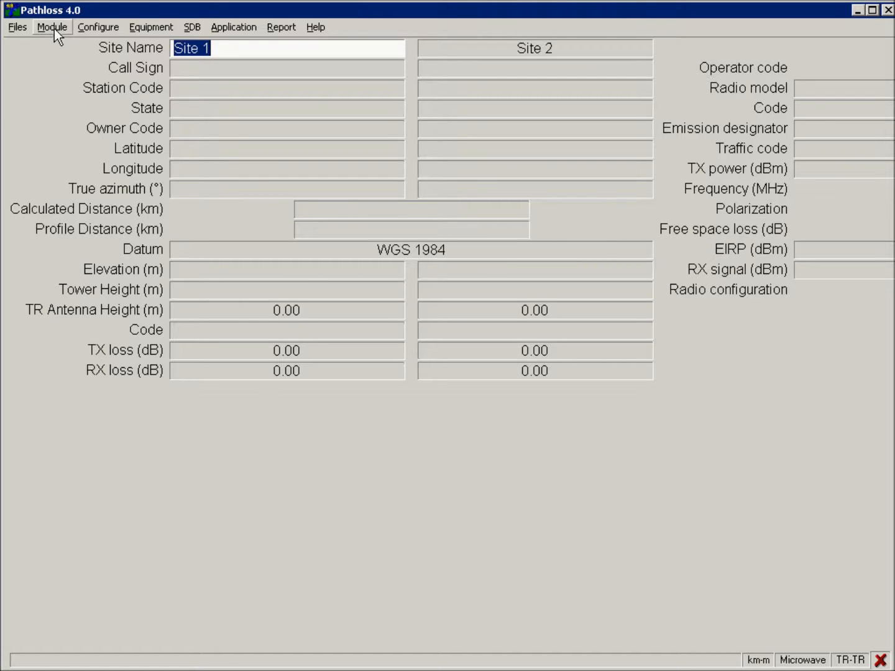
Step: Switch to the Network module and load the Arizona.gr4 network
{"action": "left_click", "coordinate": [52, 27]}
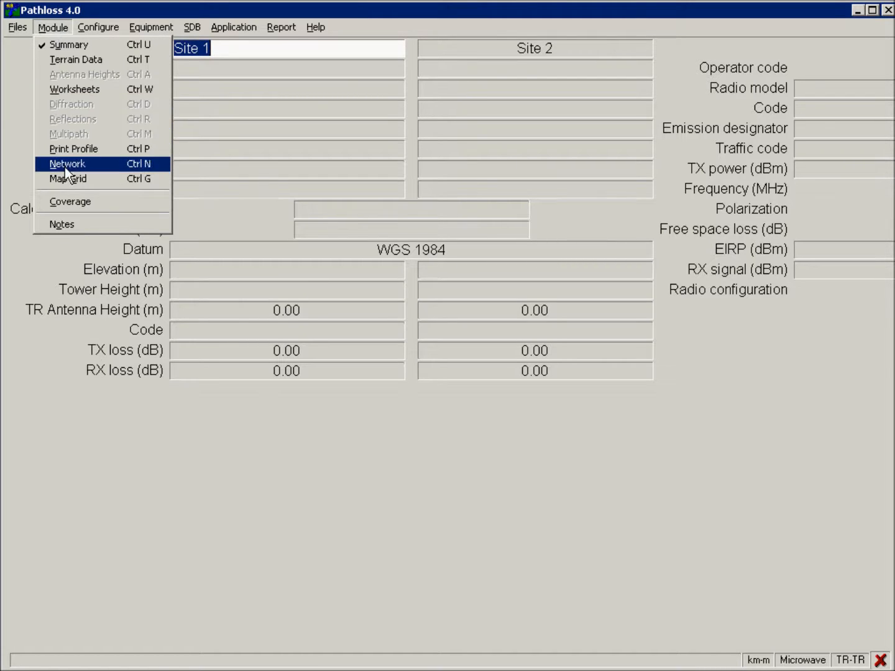
{"action": "left_click", "coordinate": [68, 164]}
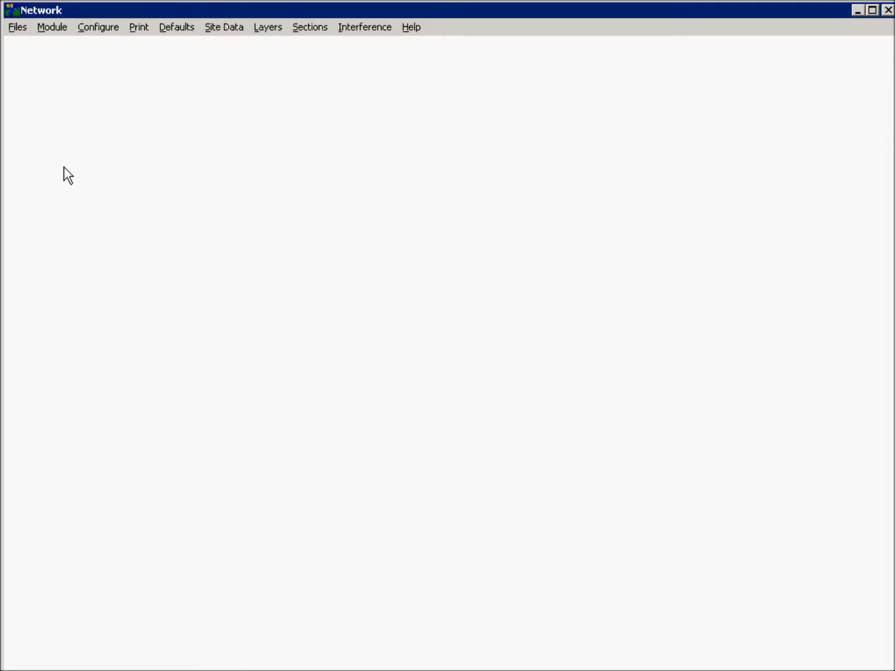
{"action": "left_click", "coordinate": [18, 27]}
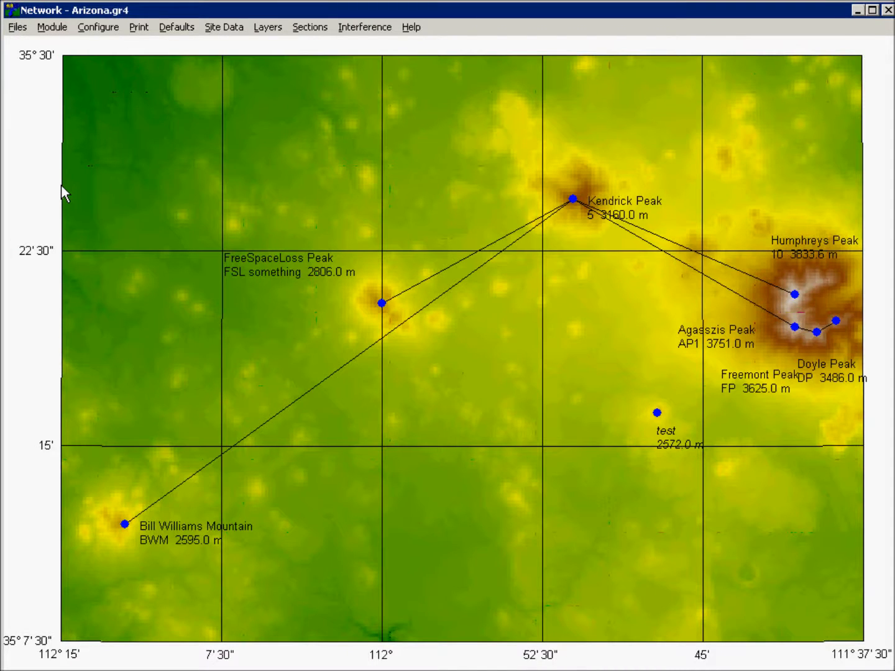
{"action": "mouse_move", "coordinate": [468, 283]}
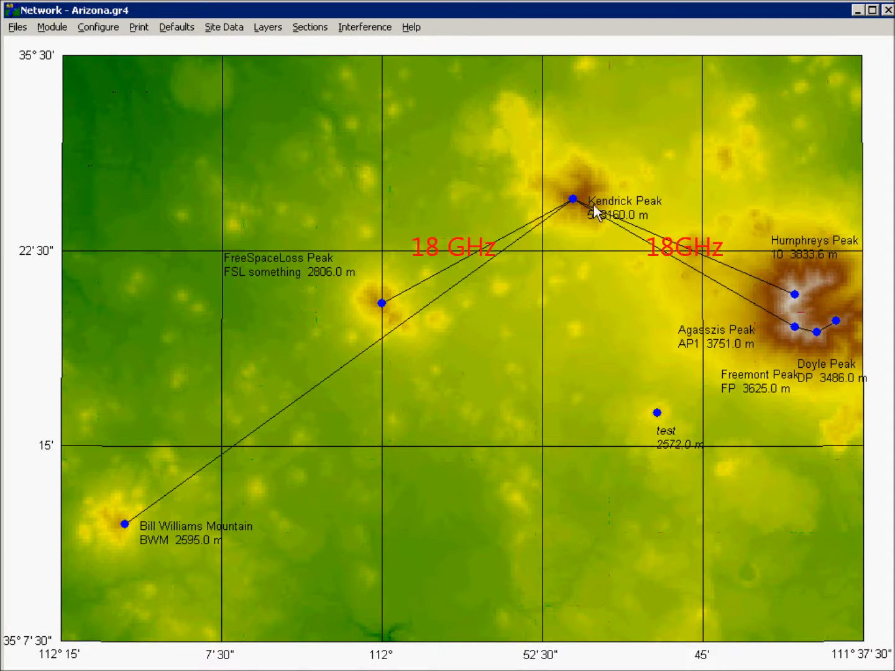
{"action": "mouse_move", "coordinate": [671, 258]}
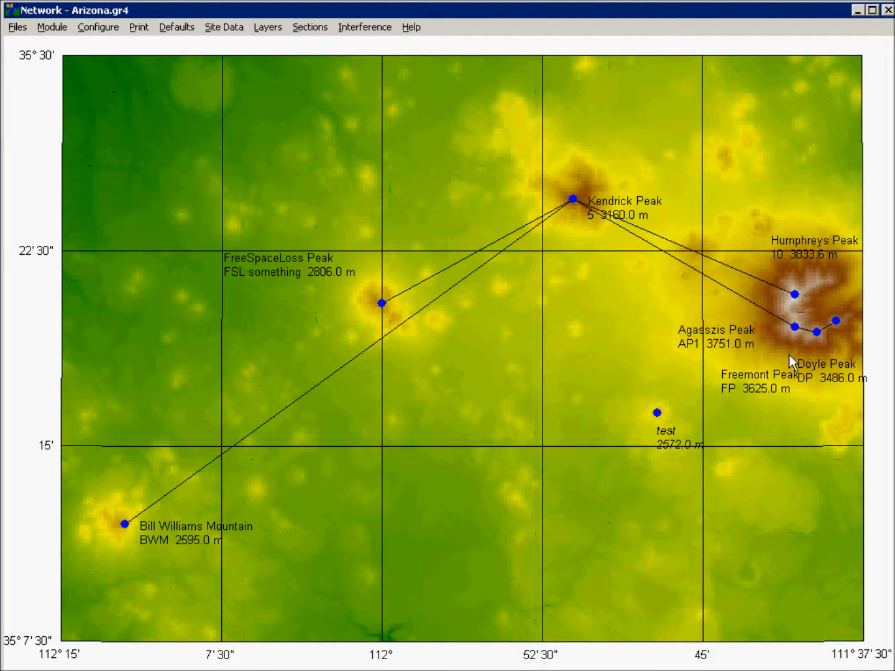
{"action": "mouse_move", "coordinate": [639, 358]}
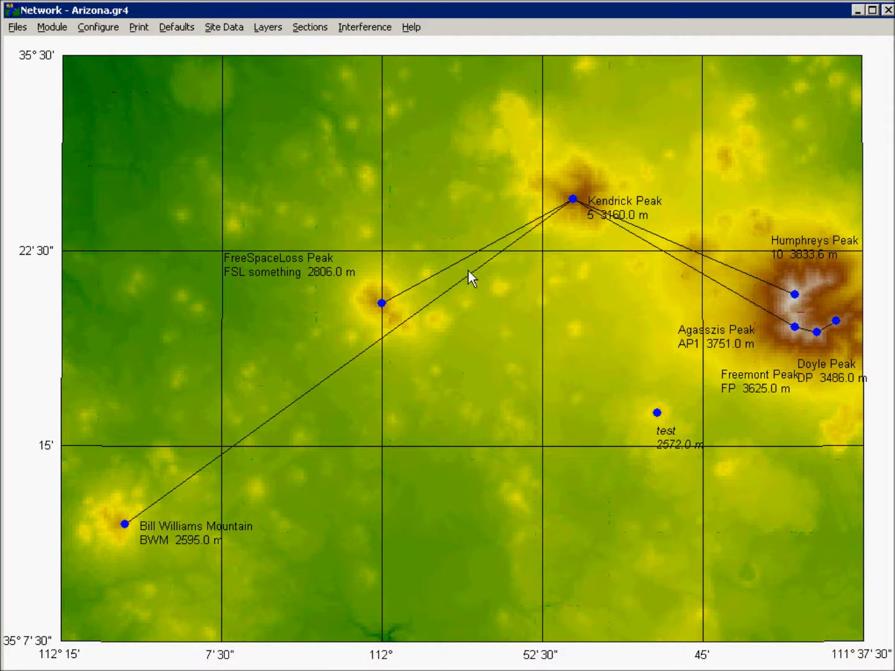
Step: Show the Kendrick Peak–FreeSpaceLoss Peak link summary and review its site names and call signs
{"action": "right_click", "coordinate": [465, 276]}
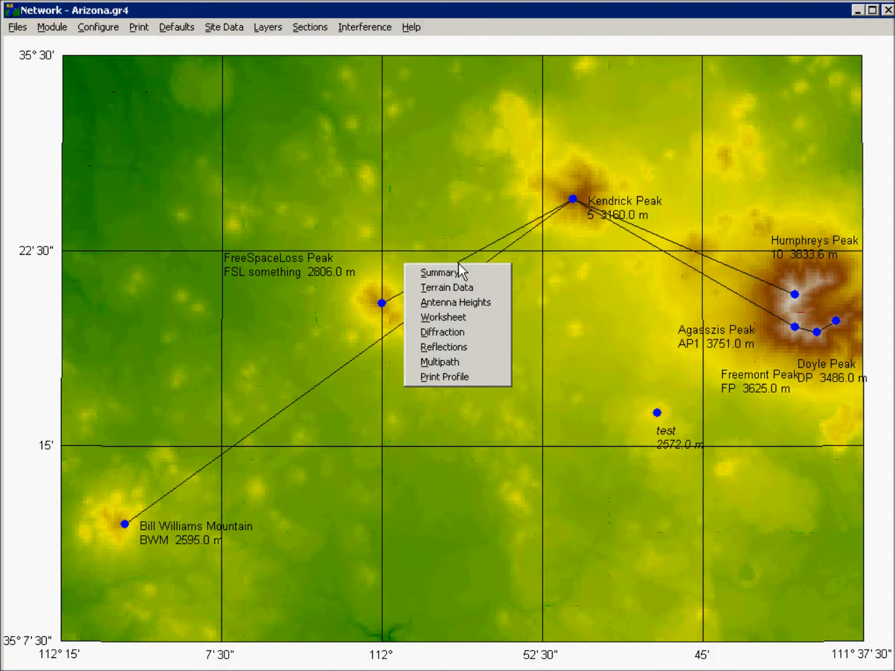
{"action": "mouse_move", "coordinate": [442, 346]}
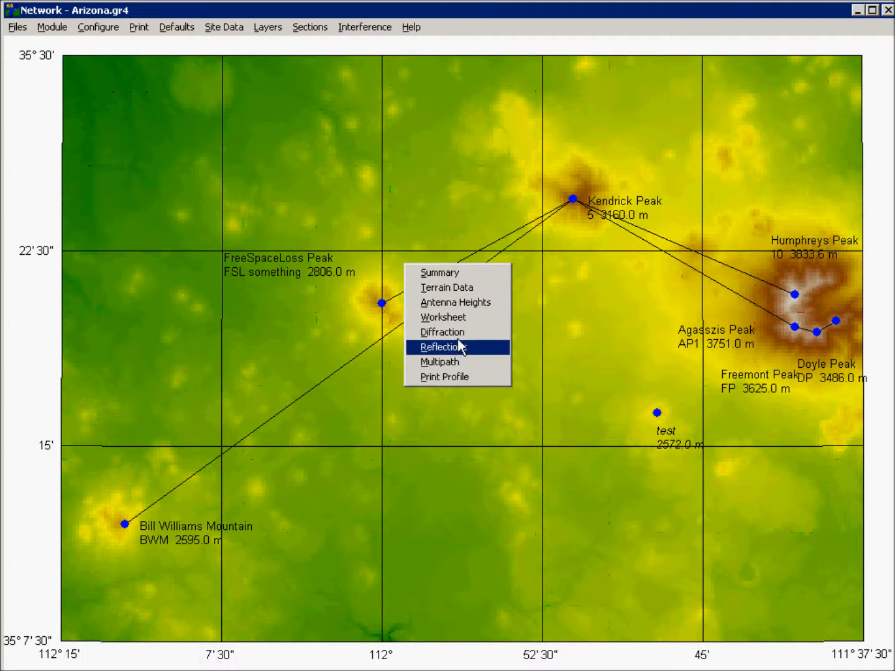
{"action": "mouse_move", "coordinate": [440, 272]}
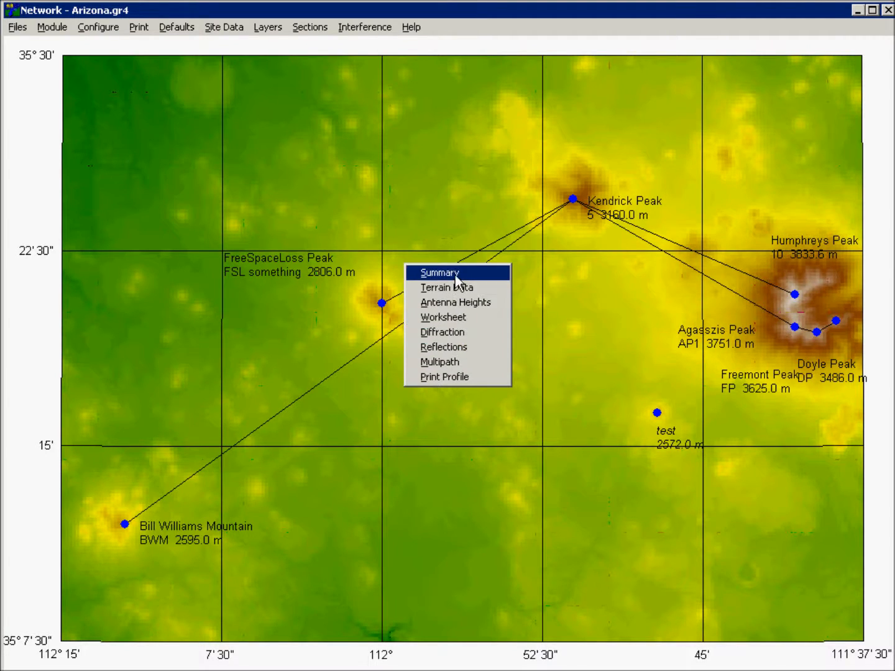
{"action": "left_click", "coordinate": [439, 273]}
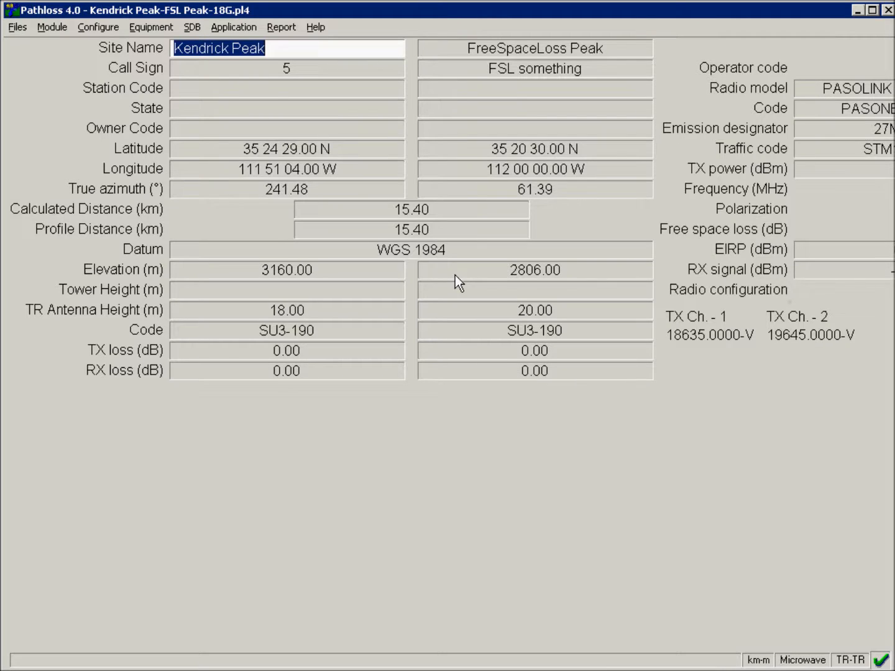
{"action": "left_click", "coordinate": [534, 48]}
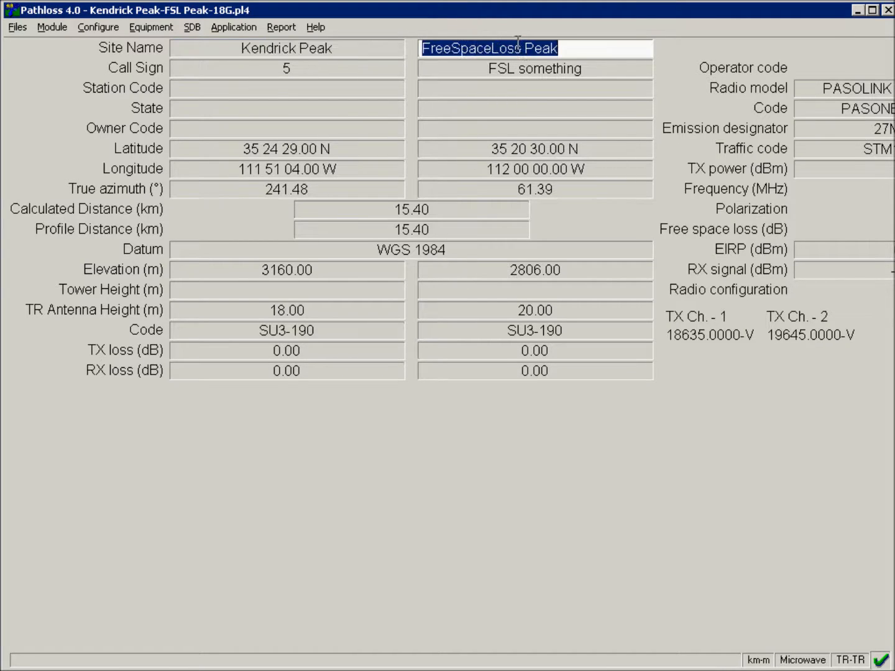
{"action": "left_click", "coordinate": [286, 47]}
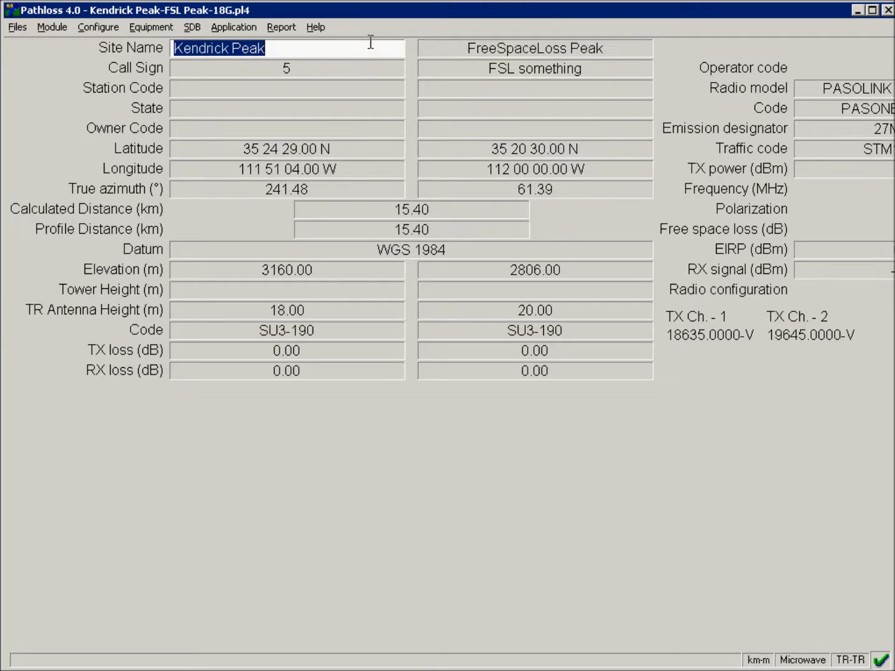
{"action": "left_click", "coordinate": [286, 69]}
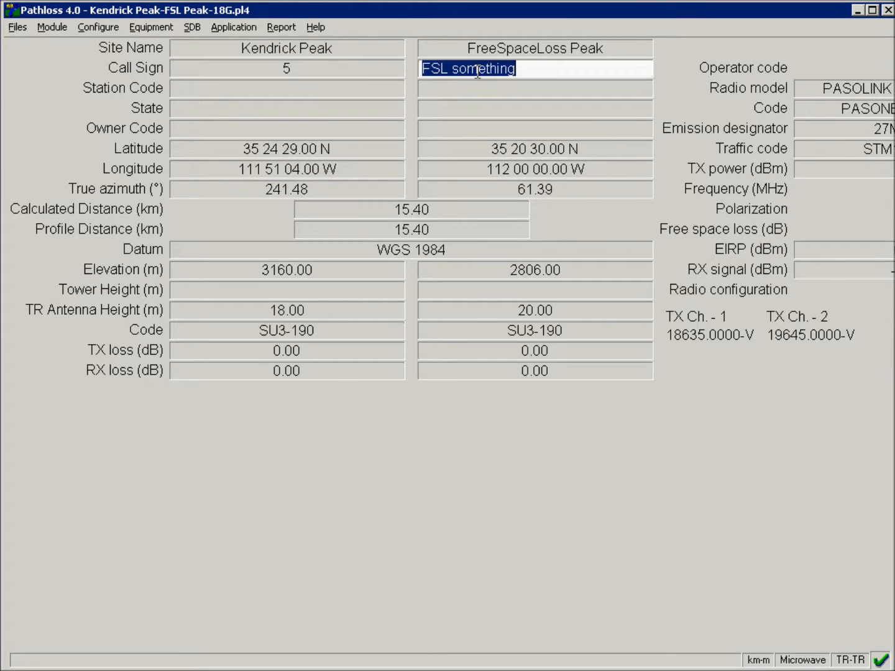
{"action": "left_click", "coordinate": [286, 68]}
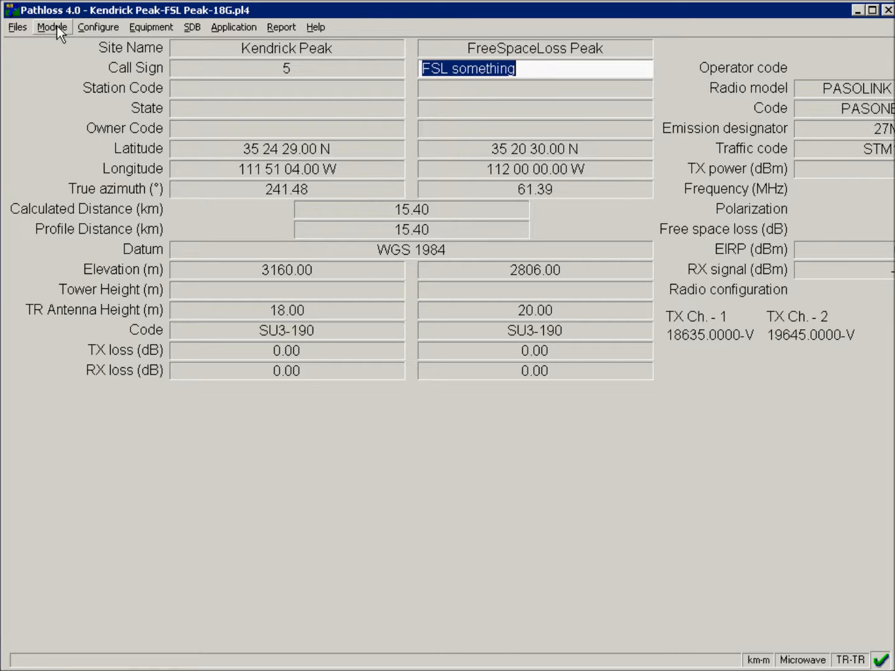
{"action": "left_click", "coordinate": [52, 28]}
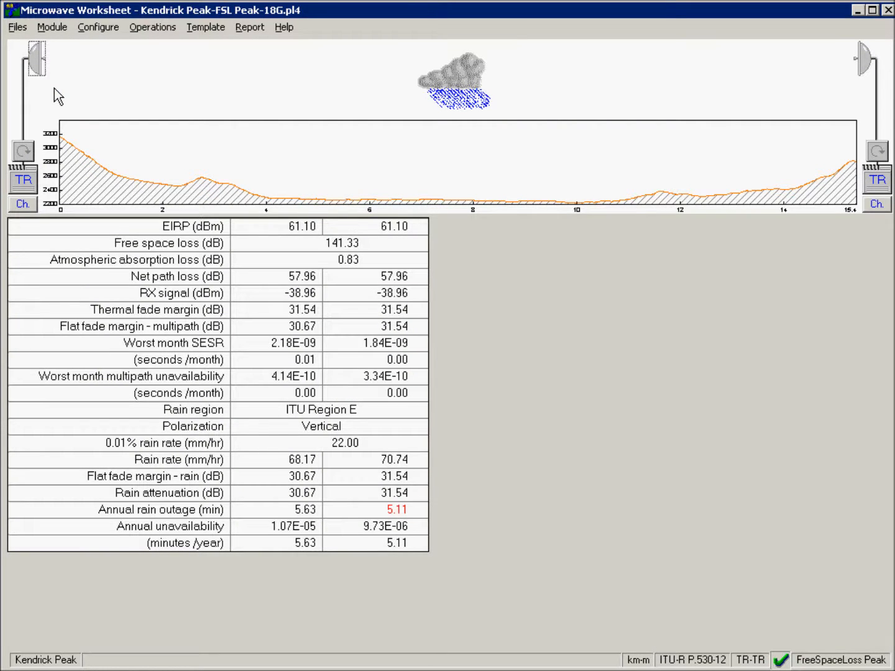
{"action": "left_click", "coordinate": [249, 27]}
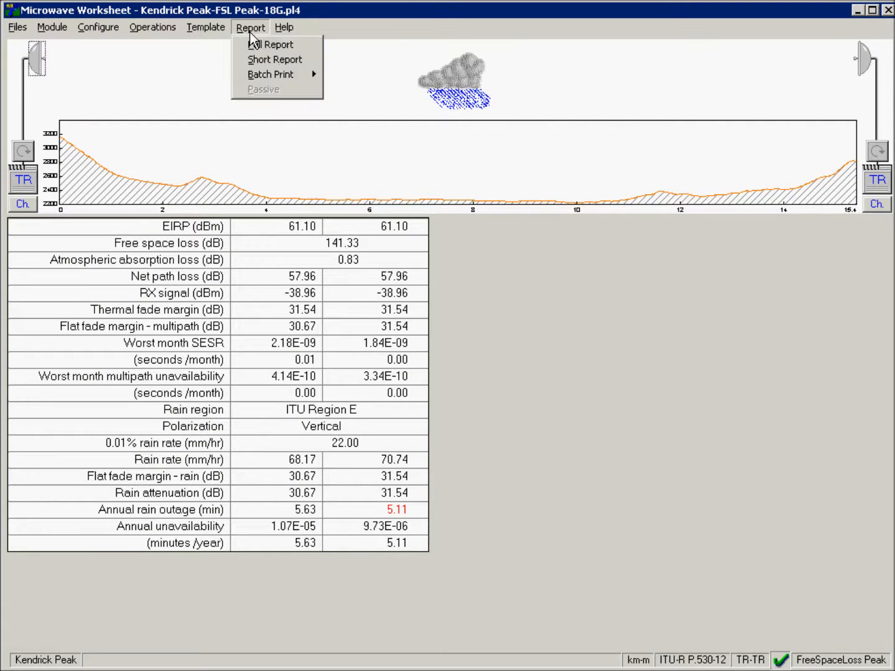
{"action": "left_click", "coordinate": [269, 45]}
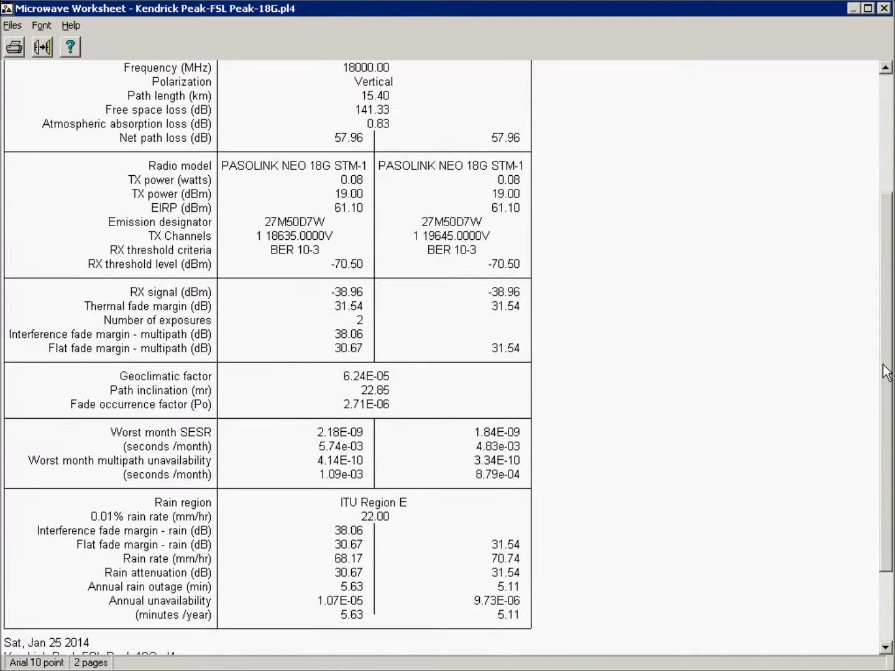
{"action": "scroll", "scroll_direction": "down", "scroll_amount": 3}
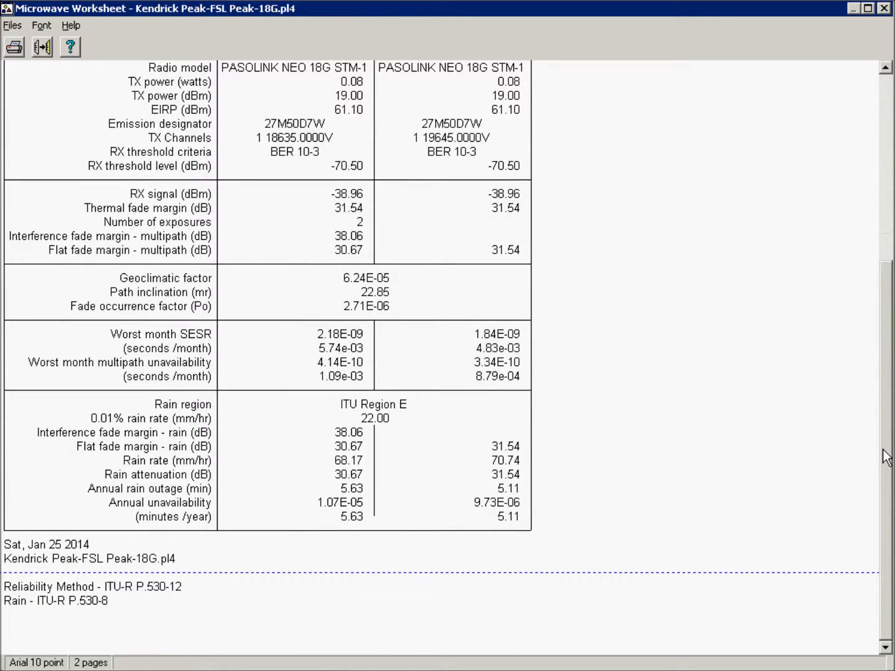
{"action": "scroll", "scroll_direction": "up", "scroll_amount": 3}
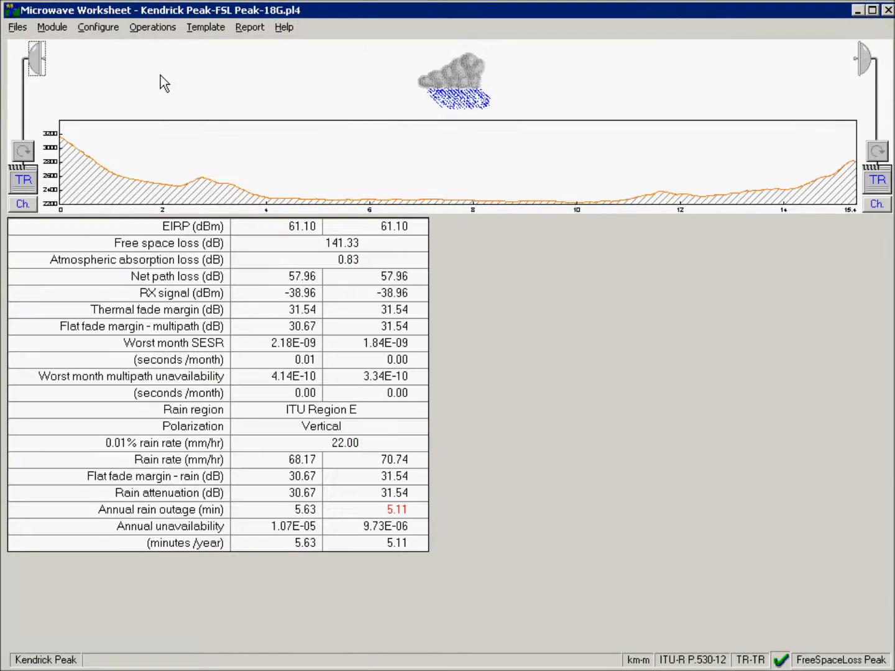
Step: Set channel ID 1 for the link and check both sites' TX frequencies
{"action": "left_click", "coordinate": [23, 204]}
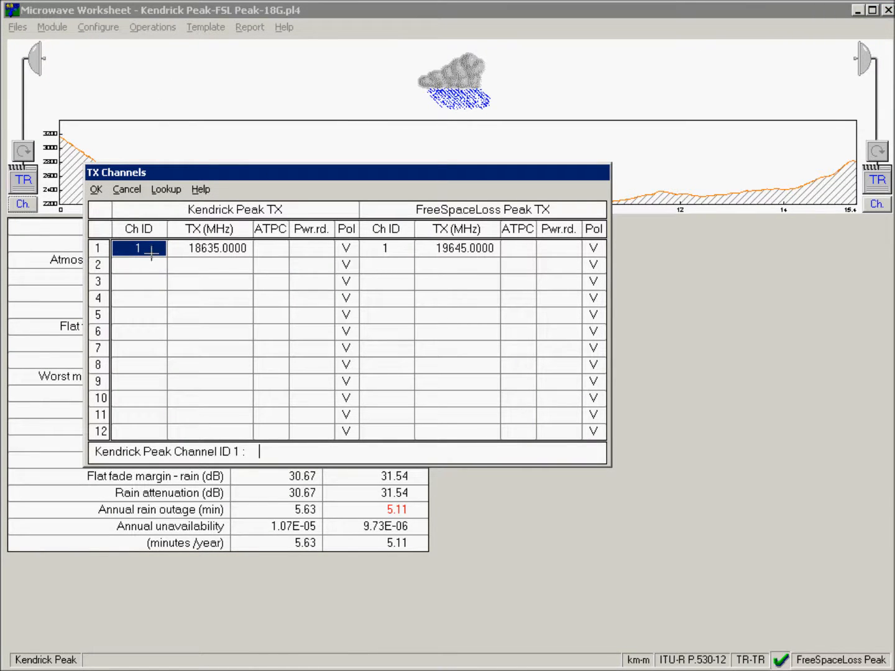
{"action": "type", "text": "1"}
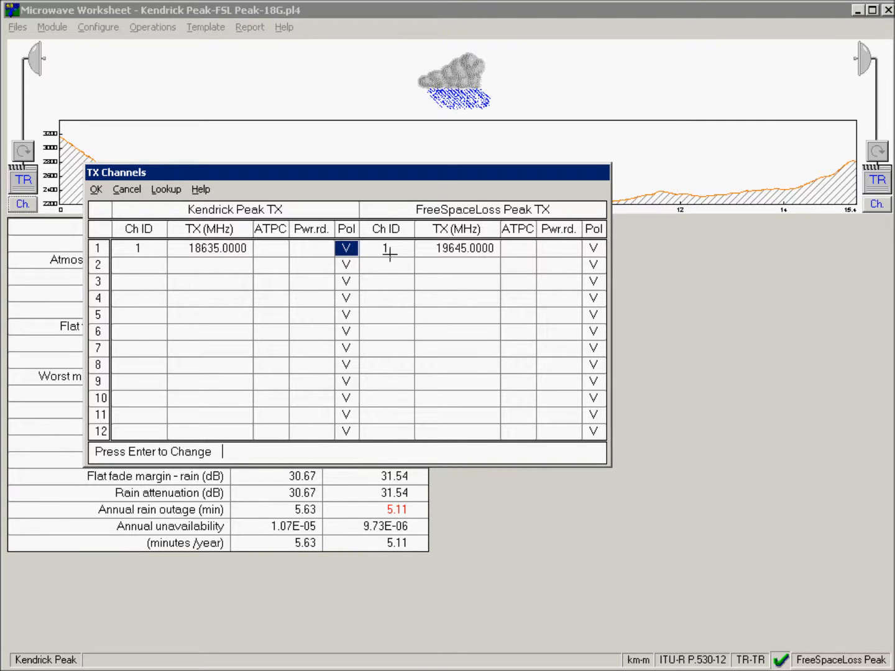
{"action": "left_click", "coordinate": [458, 249]}
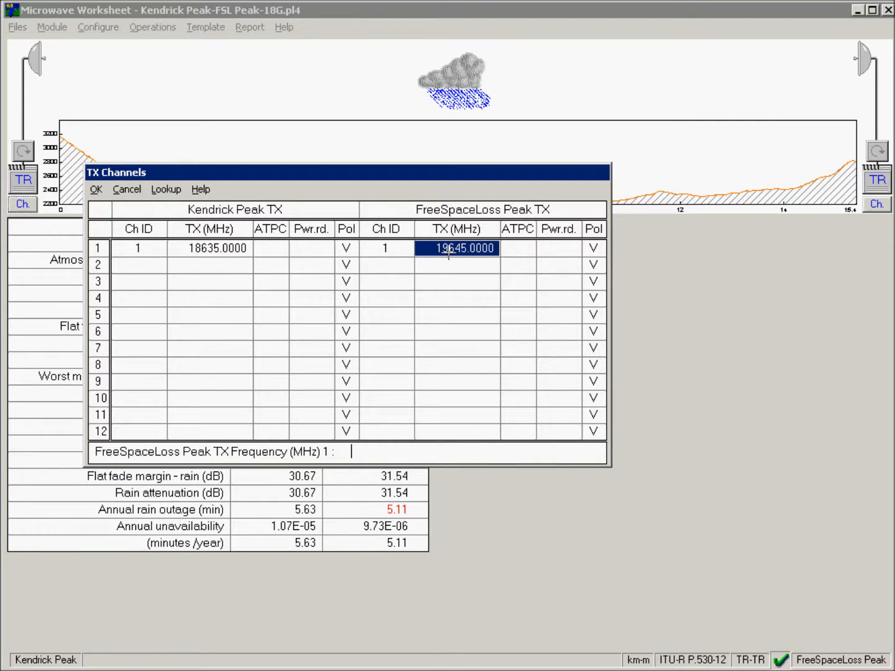
{"action": "left_click", "coordinate": [209, 249]}
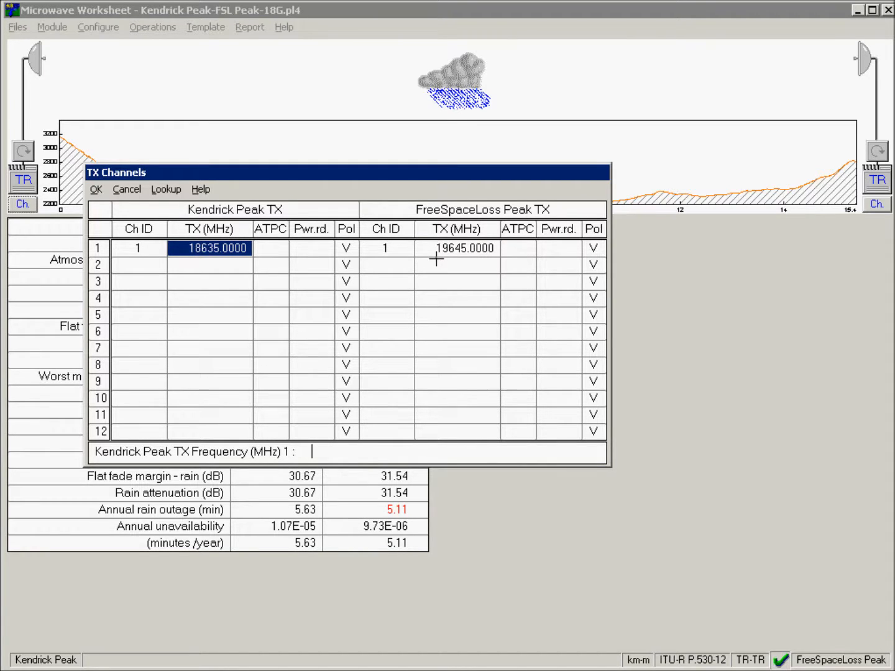
{"action": "left_click", "coordinate": [457, 248]}
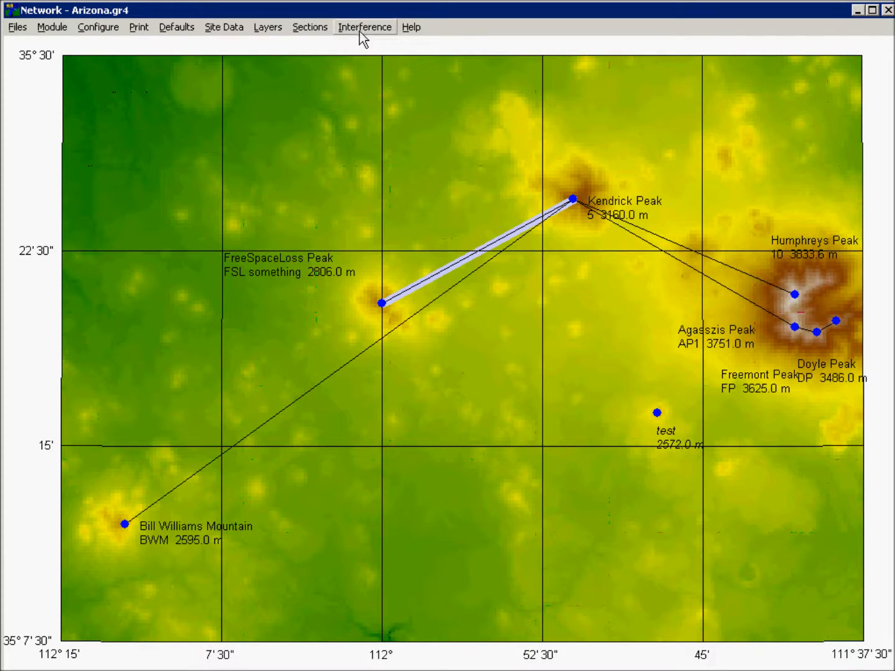
Step: Hide Link Layers 2–6 so only Link Layer 1 shows on the map
{"action": "left_click", "coordinate": [365, 27]}
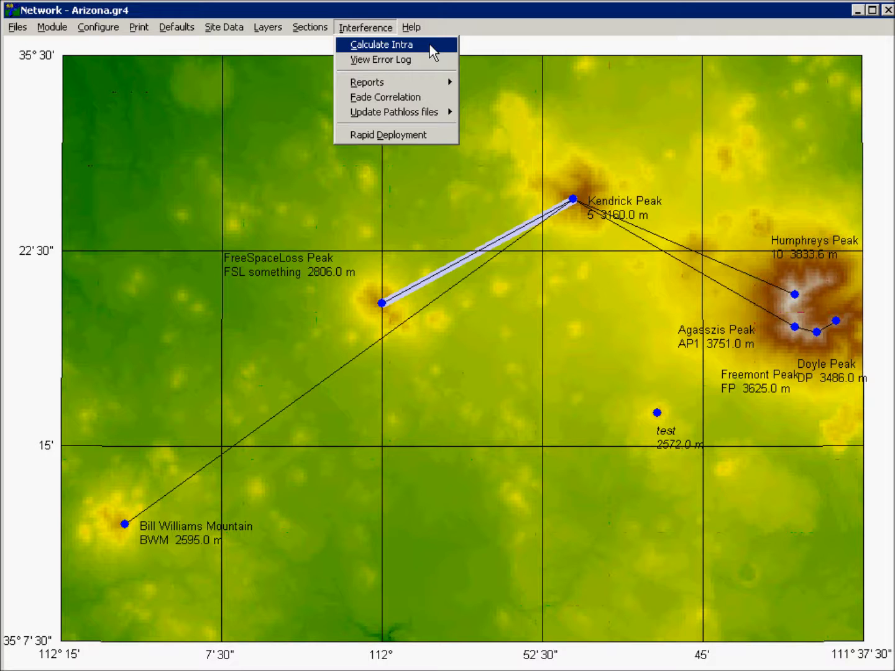
{"action": "mouse_move", "coordinate": [410, 49]}
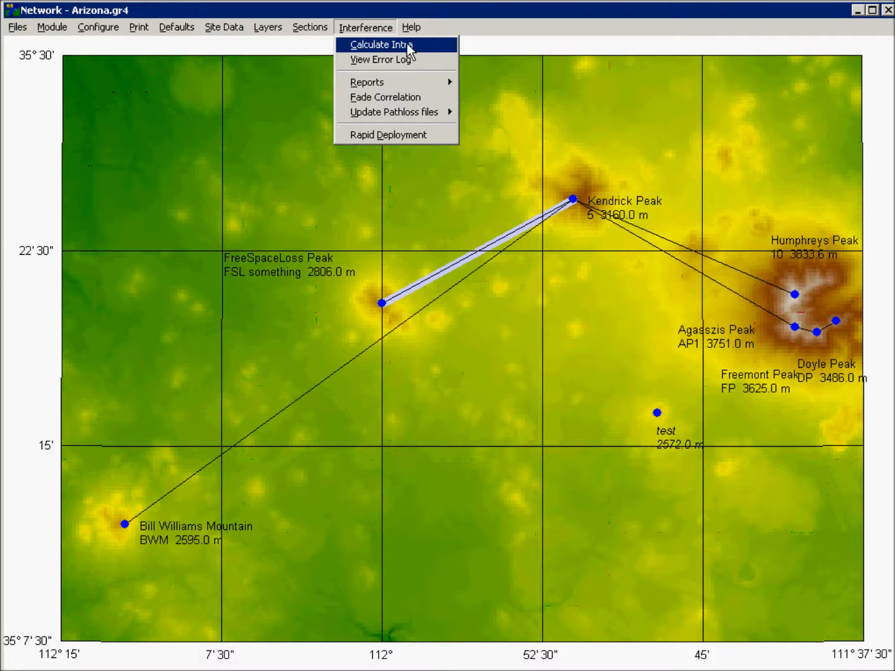
{"action": "left_click", "coordinate": [267, 28]}
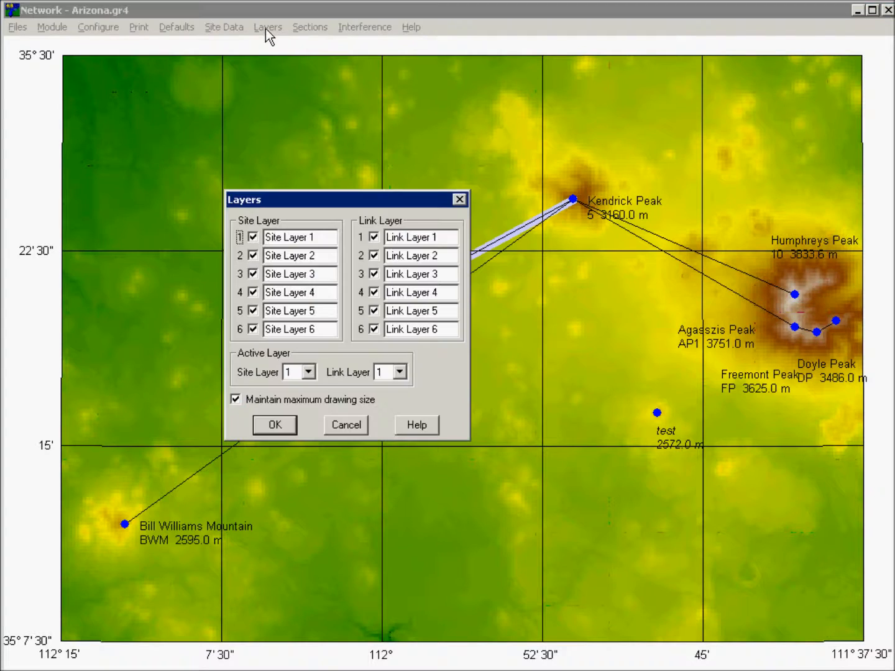
{"action": "mouse_move", "coordinate": [376, 255]}
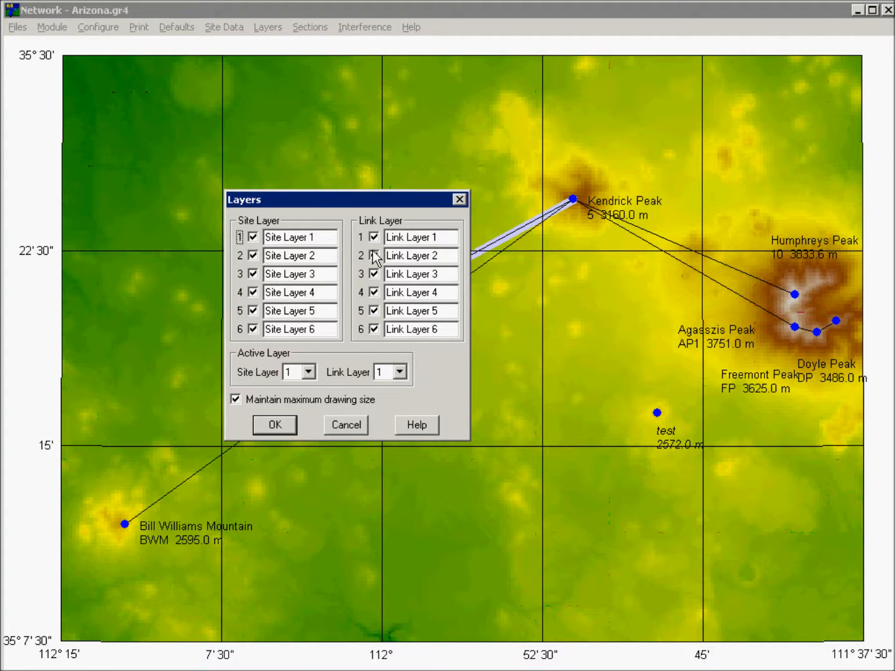
{"action": "left_click", "coordinate": [374, 256]}
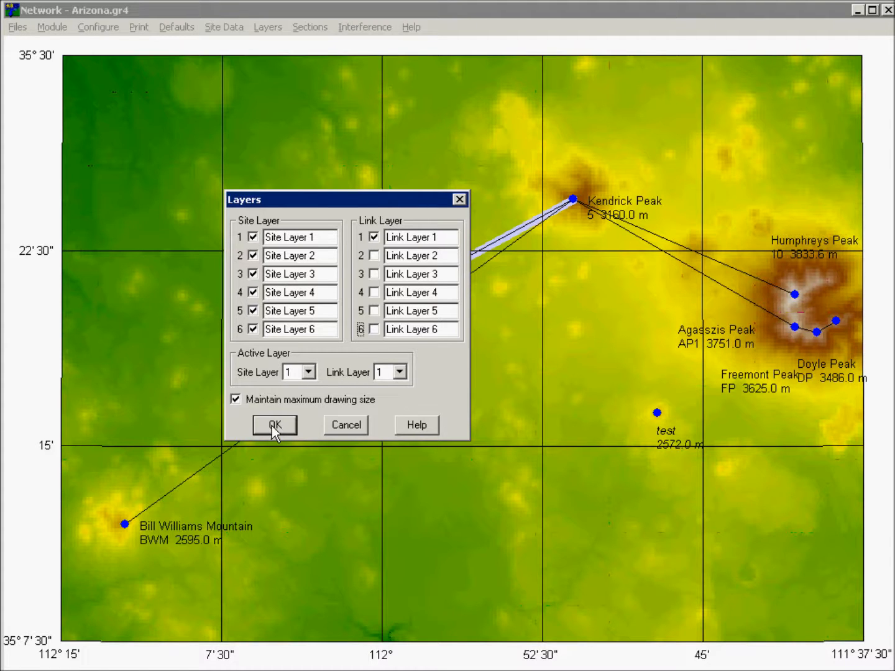
{"action": "left_click", "coordinate": [274, 424]}
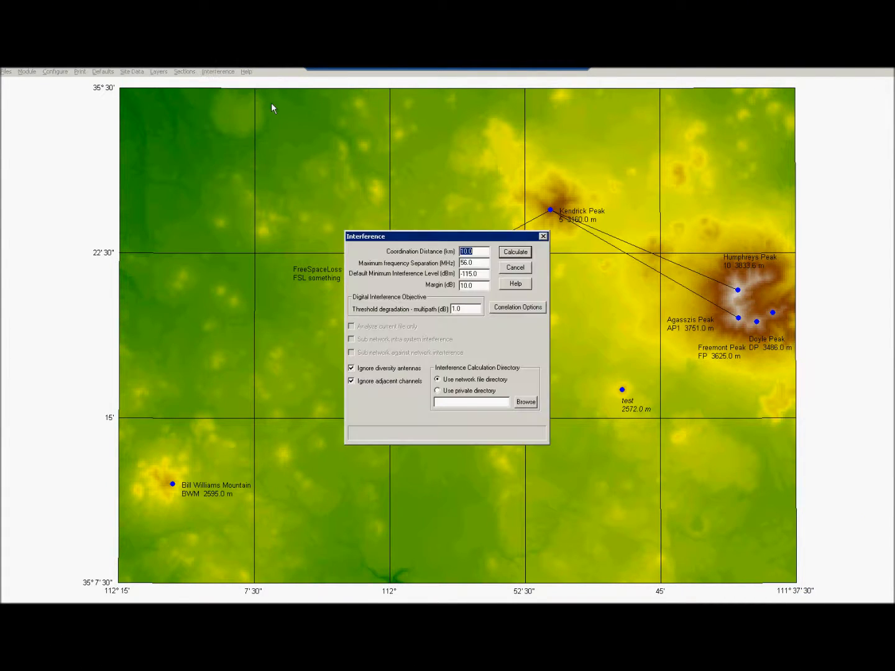
{"action": "left_click", "coordinate": [514, 251]}
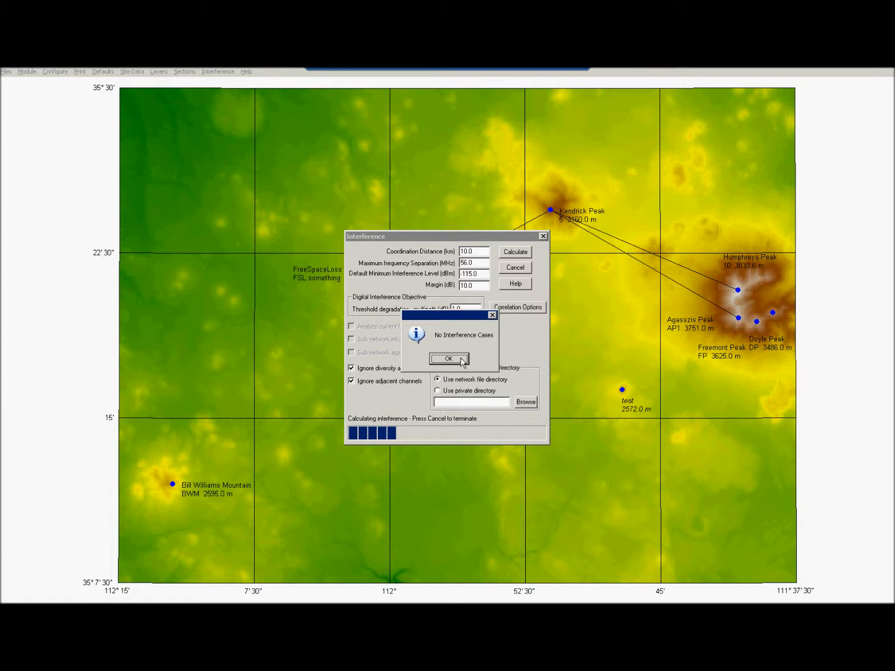
{"action": "left_click", "coordinate": [449, 358]}
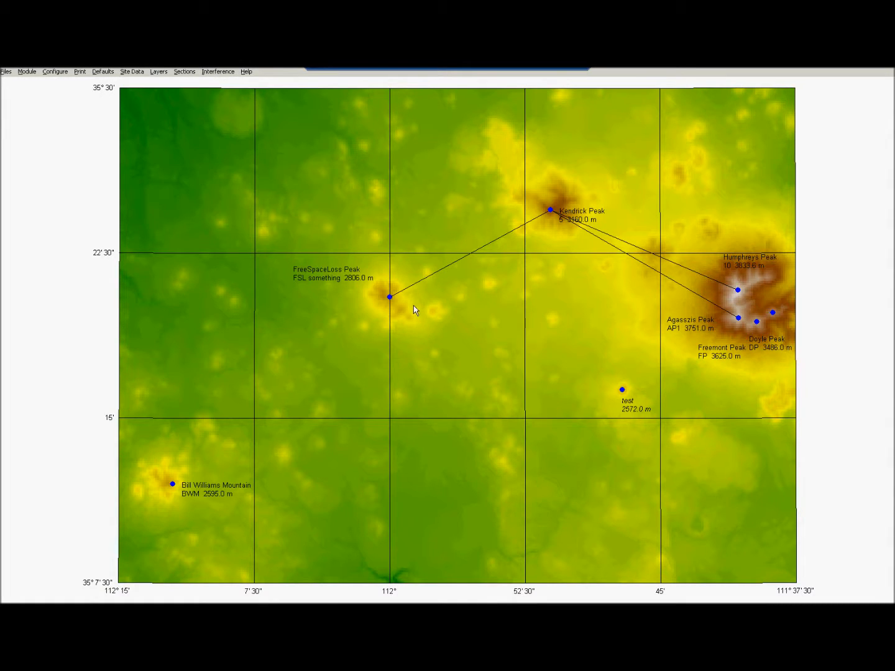
{"action": "mouse_move", "coordinate": [235, 92]}
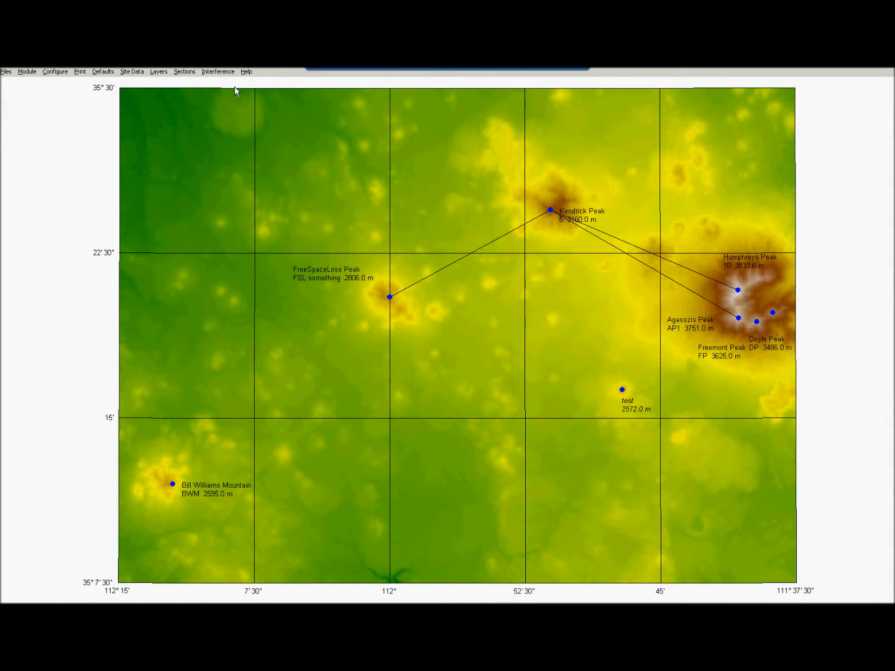
Step: Run the intra calculation with 20 km coordination distance and 100 dBm default minimum interference level
{"action": "left_click", "coordinate": [218, 70]}
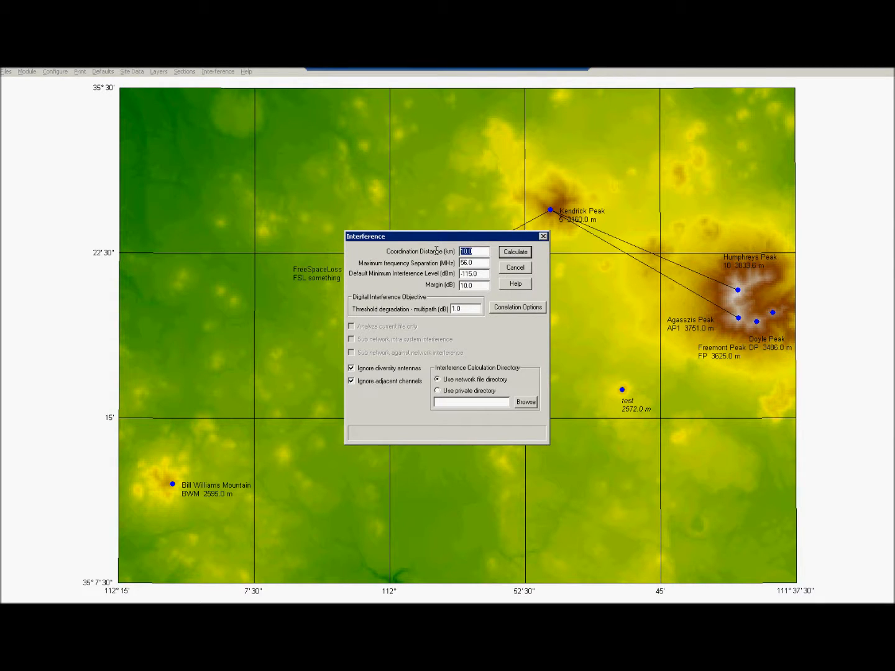
{"action": "type", "text": "20"}
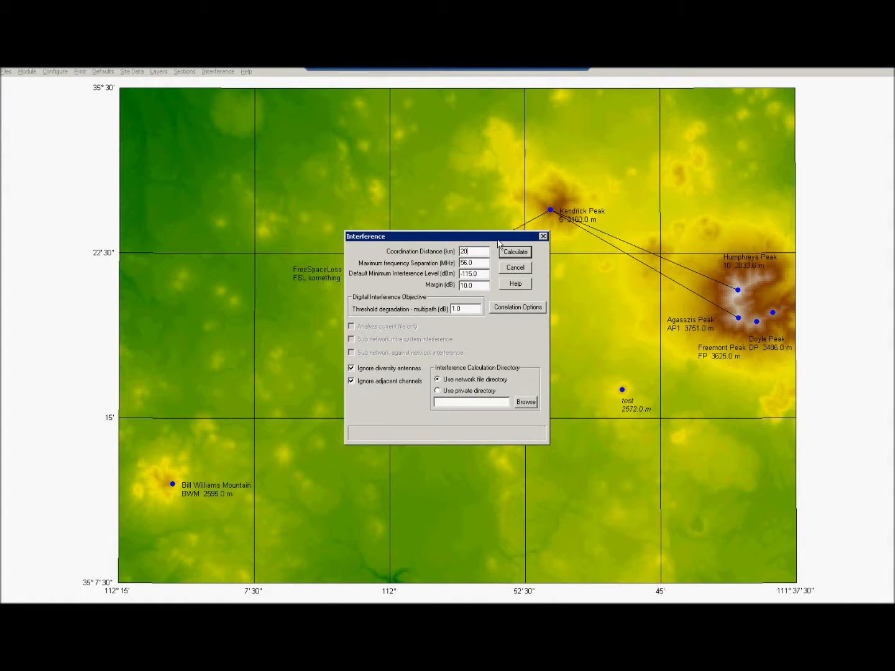
{"action": "left_click_drag", "start_coordinate": [445, 236], "coordinate": [383, 216]}
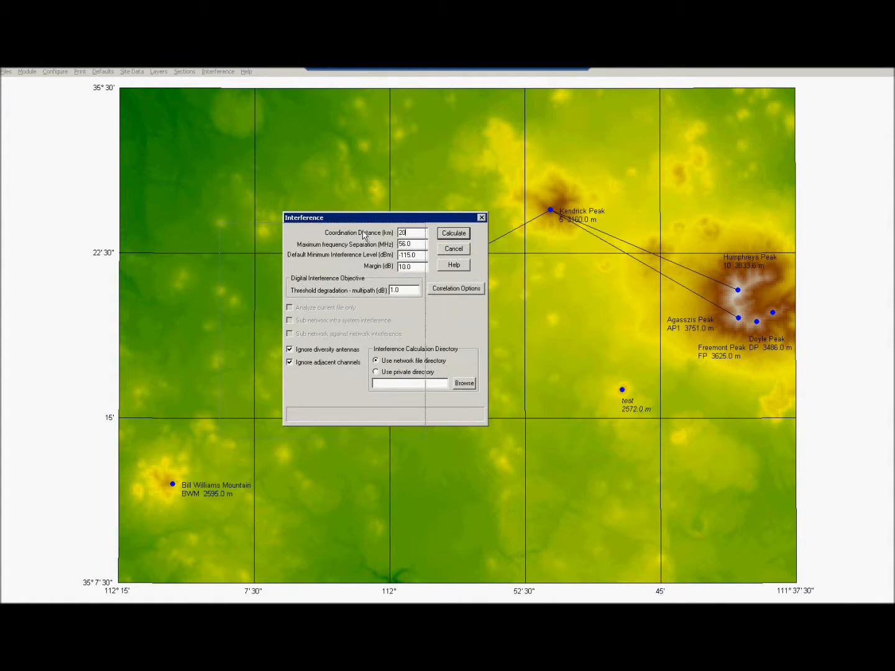
{"action": "left_click_drag", "start_coordinate": [383, 218], "coordinate": [317, 231]}
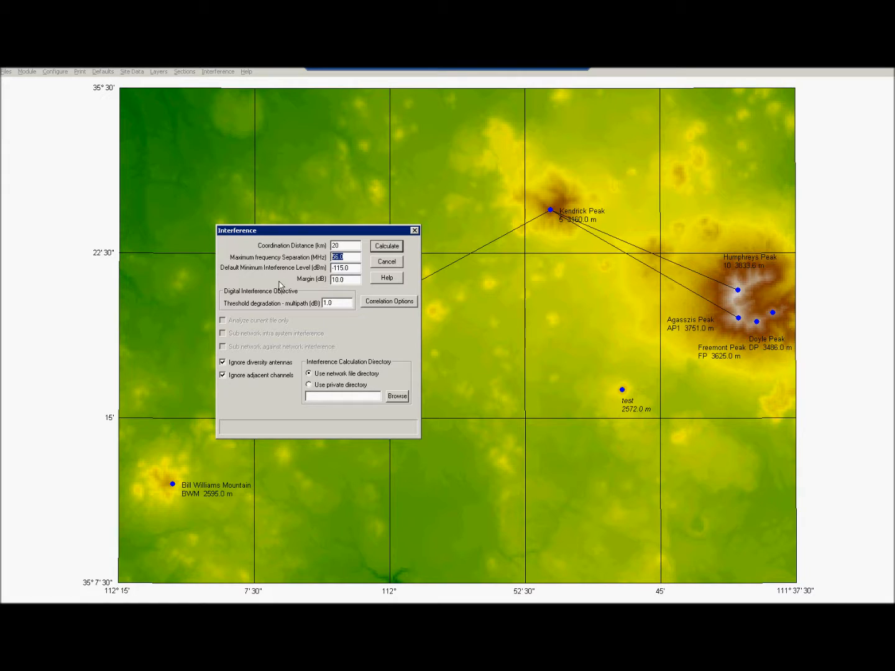
{"action": "mouse_move", "coordinate": [264, 268]}
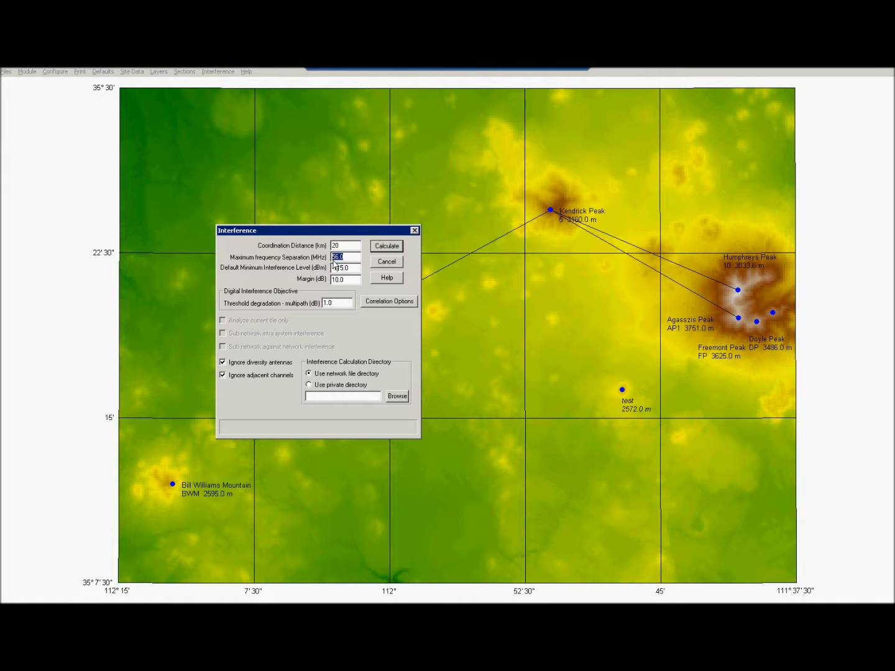
{"action": "left_click", "coordinate": [345, 269]}
{"action": "type", "text": "-100"}
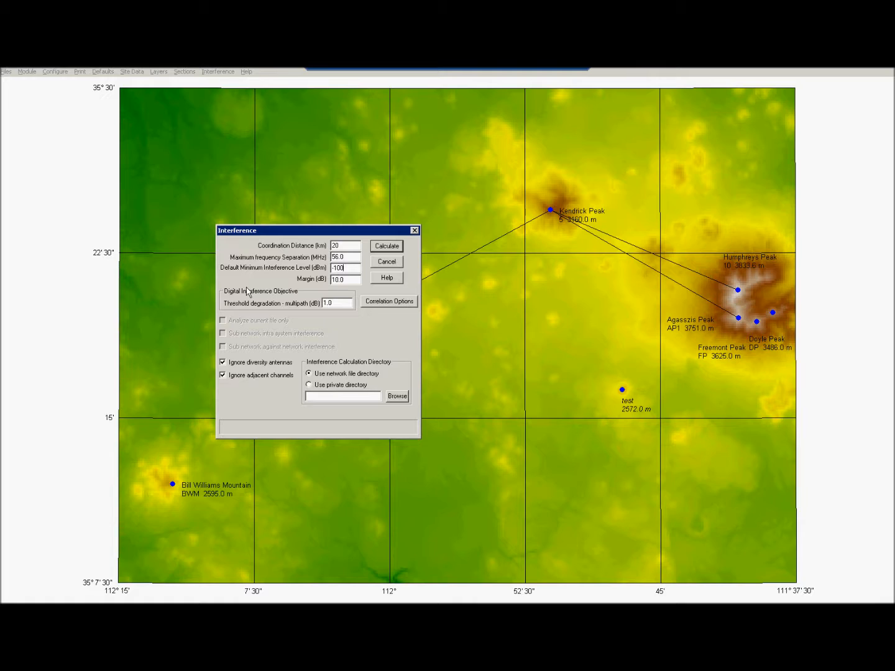
{"action": "mouse_move", "coordinate": [318, 286]}
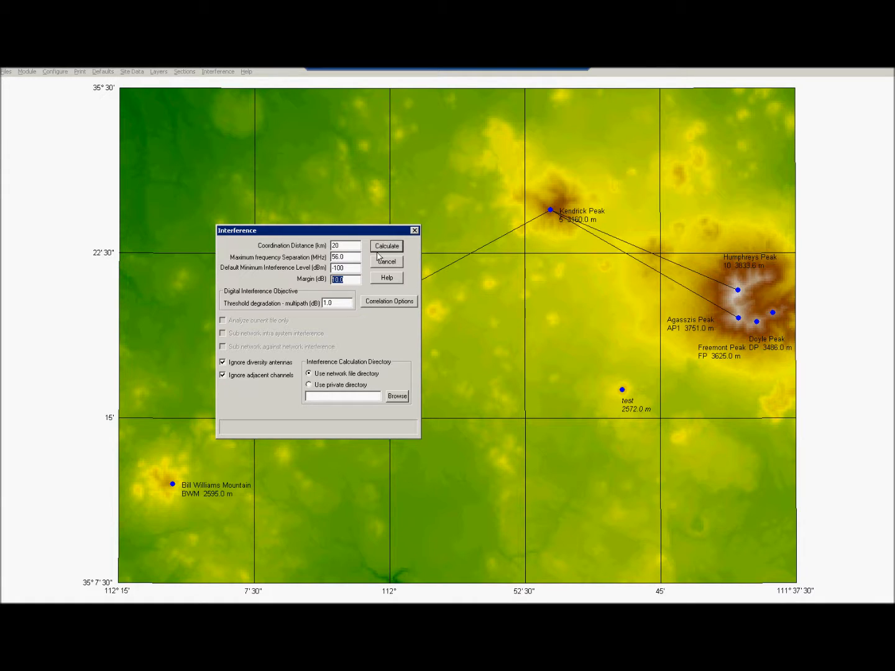
{"action": "left_click", "coordinate": [385, 261]}
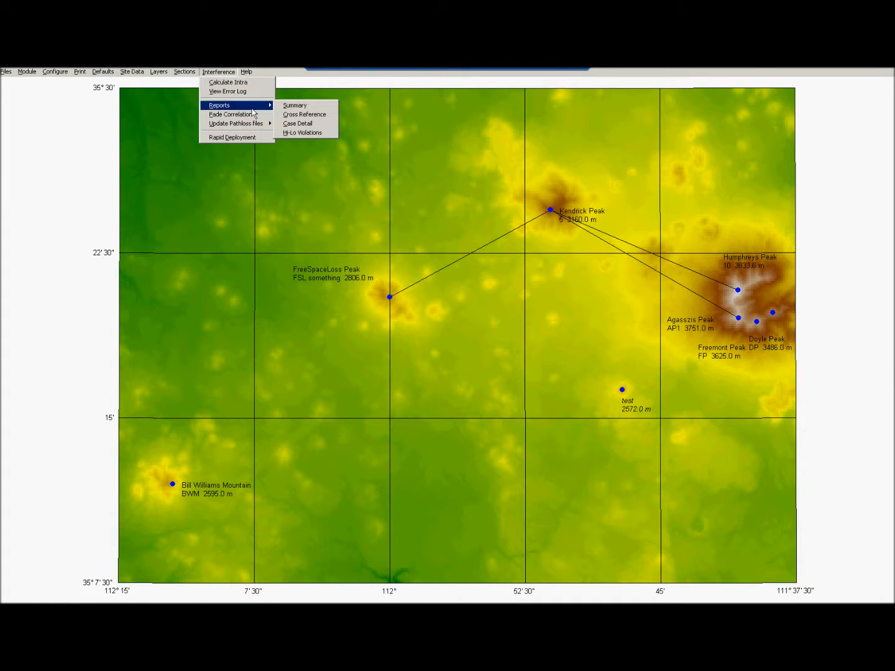
Step: Page through cases 1–3 and their sub cases in the Case Detail report
{"action": "left_click", "coordinate": [298, 123]}
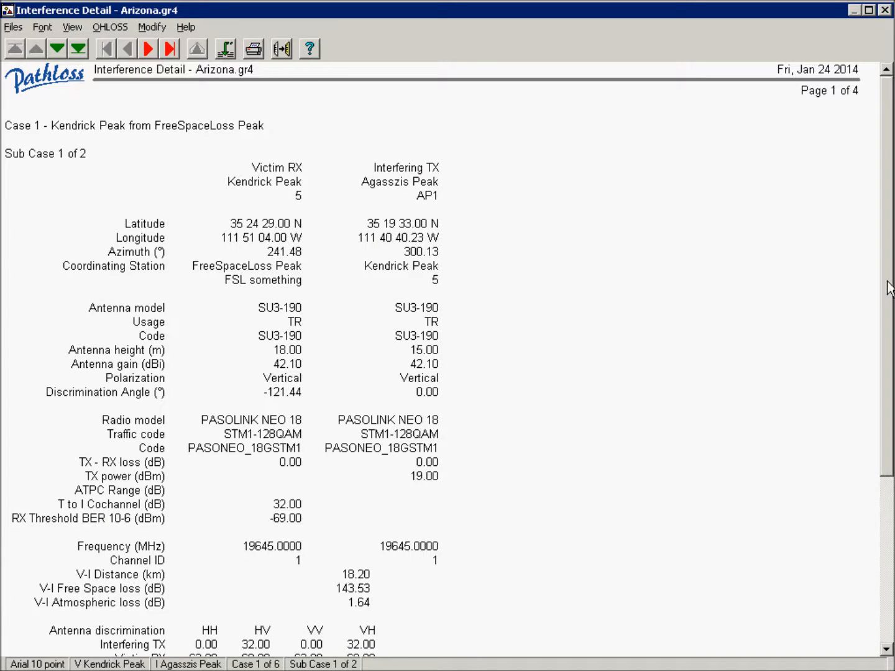
{"action": "scroll", "scroll_direction": "down", "scroll_amount": 3}
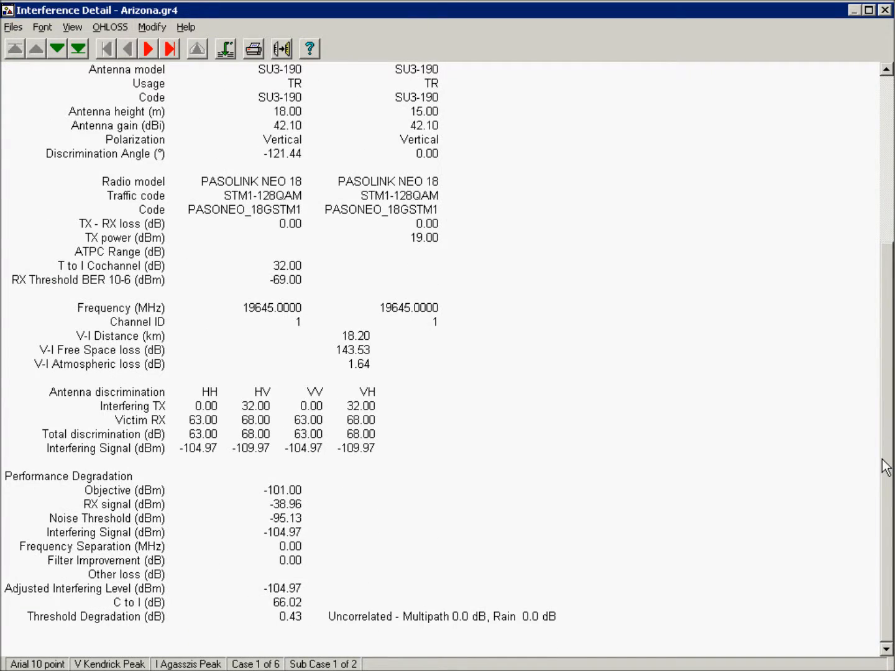
{"action": "mouse_move", "coordinate": [258, 539]}
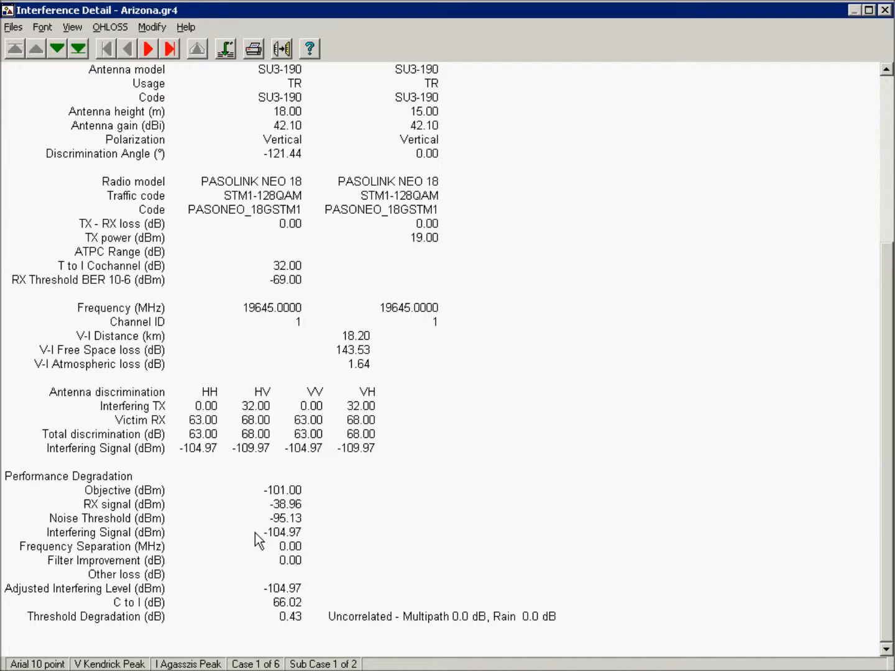
{"action": "mouse_move", "coordinate": [318, 552]}
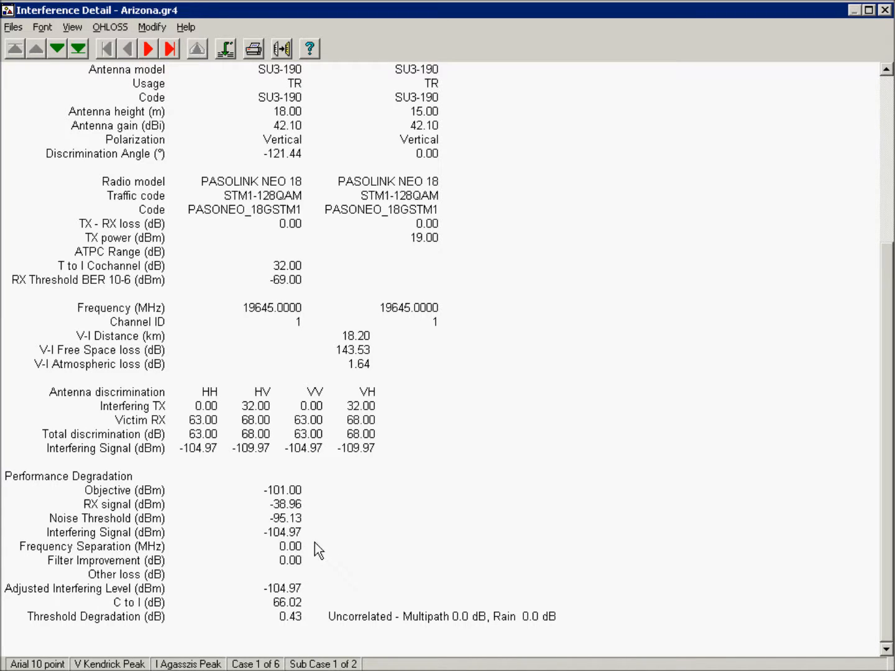
{"action": "mouse_move", "coordinate": [274, 543]}
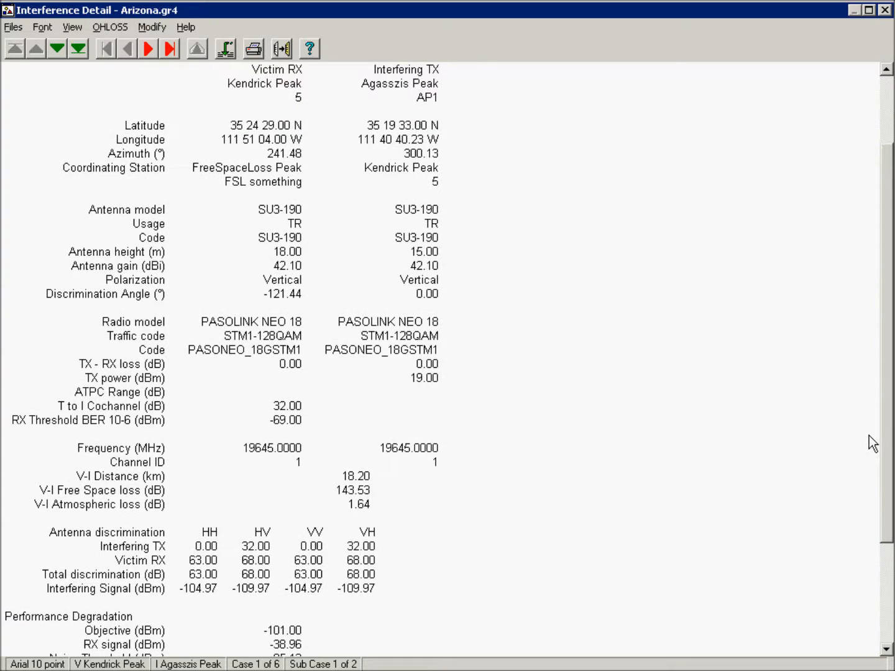
{"action": "mouse_move", "coordinate": [304, 432]}
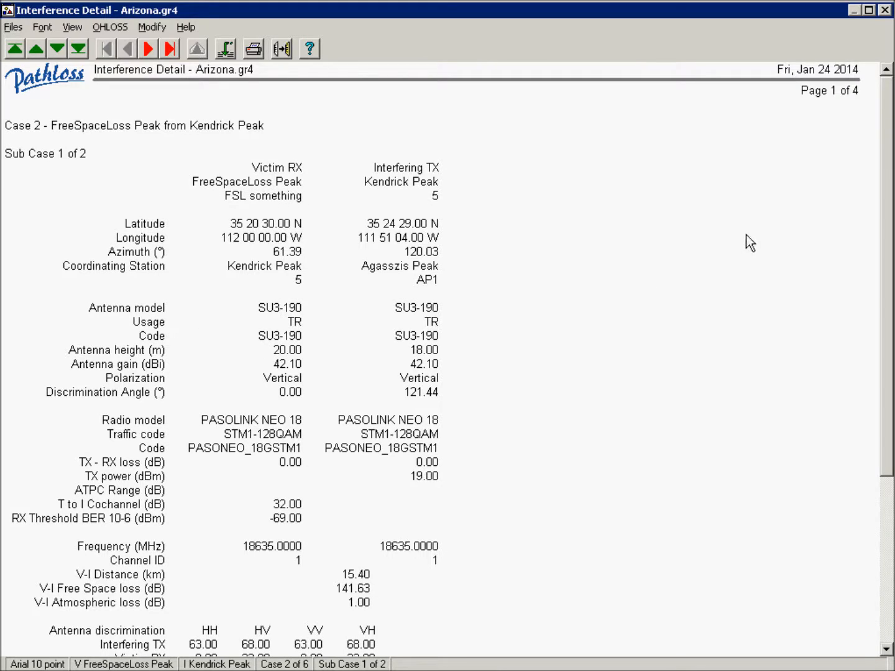
{"action": "left_click", "coordinate": [169, 48]}
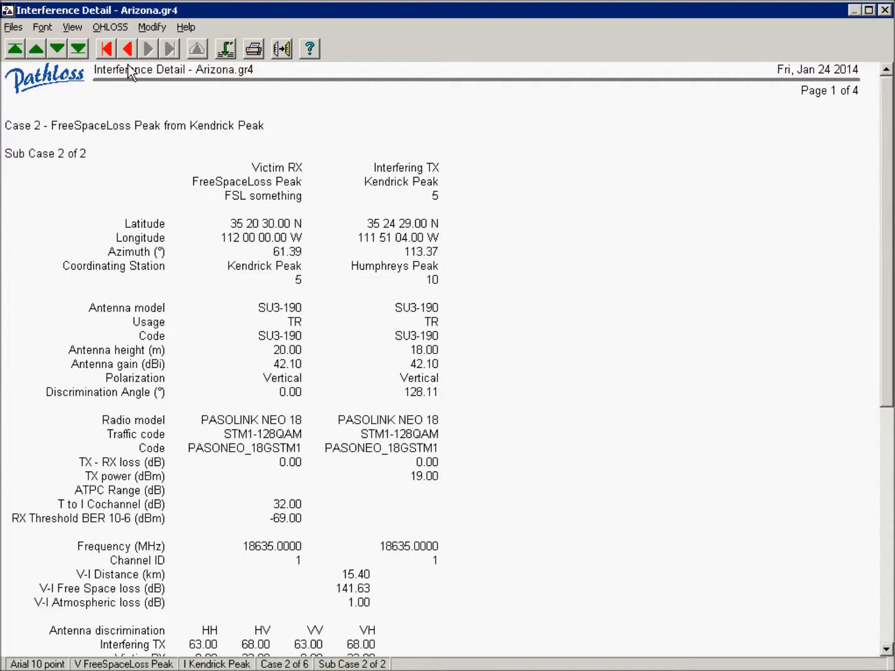
{"action": "left_click", "coordinate": [127, 48]}
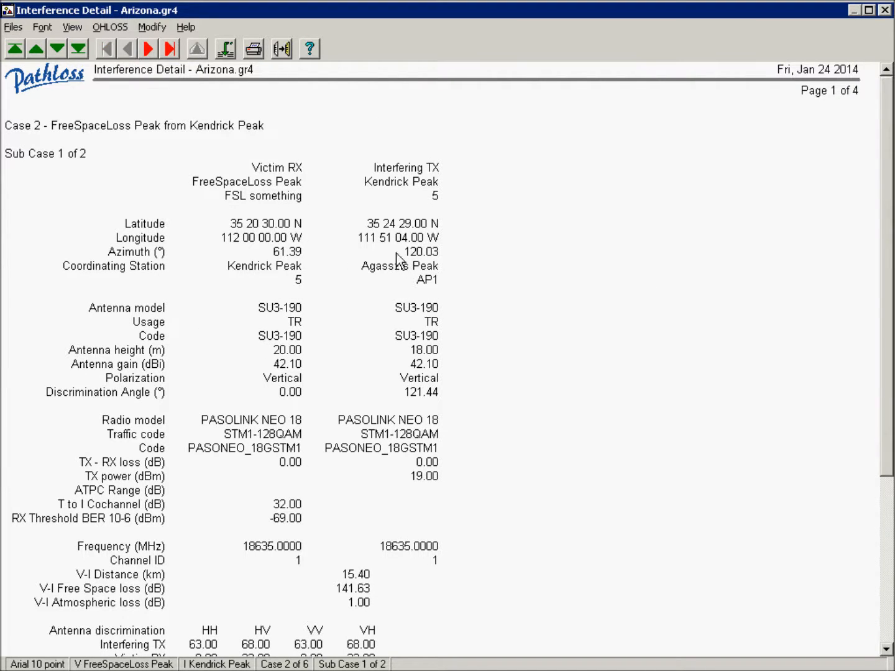
{"action": "left_click", "coordinate": [147, 48]}
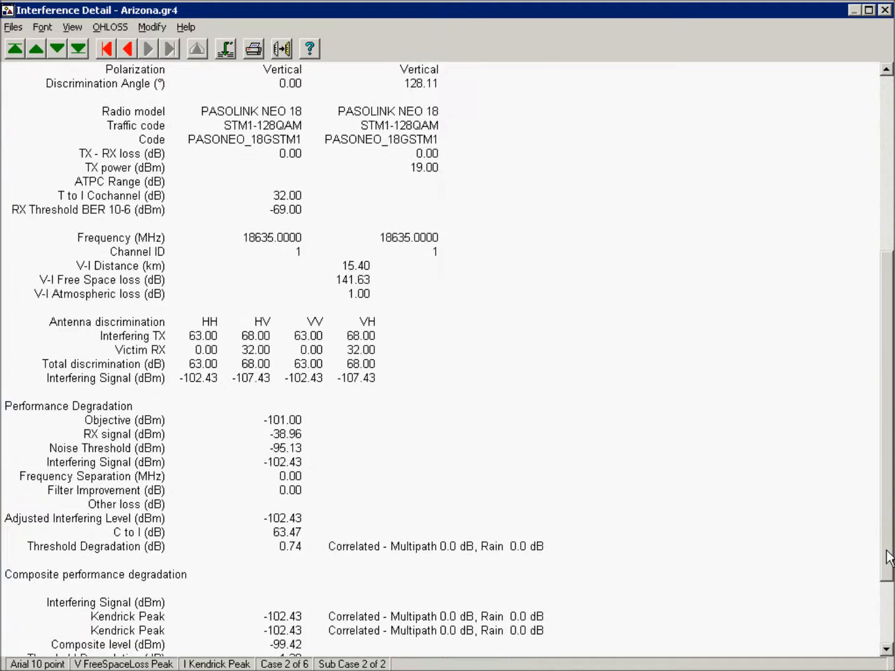
{"action": "left_click", "coordinate": [147, 48]}
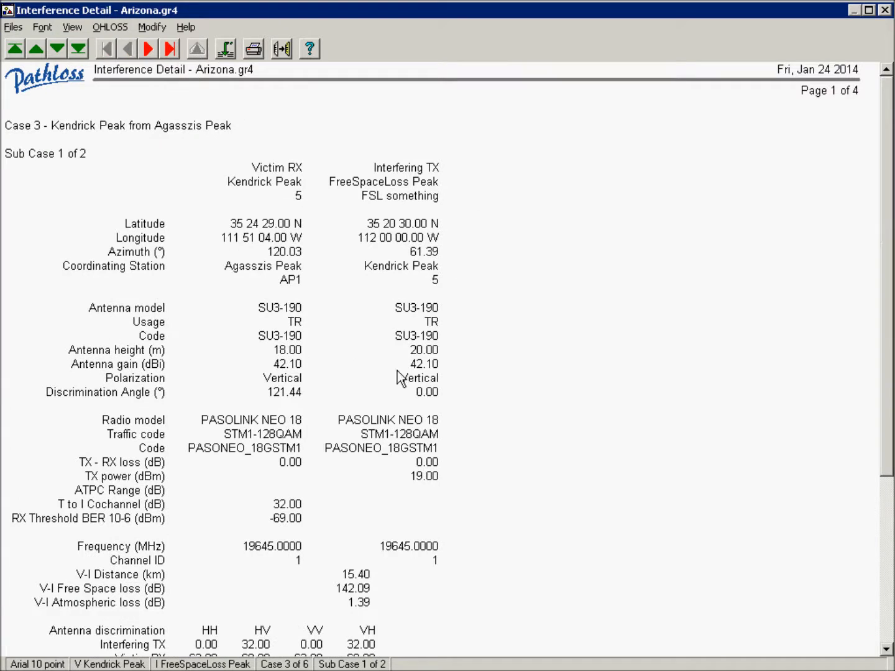
{"action": "scroll", "scroll_direction": "down", "scroll_amount": 3}
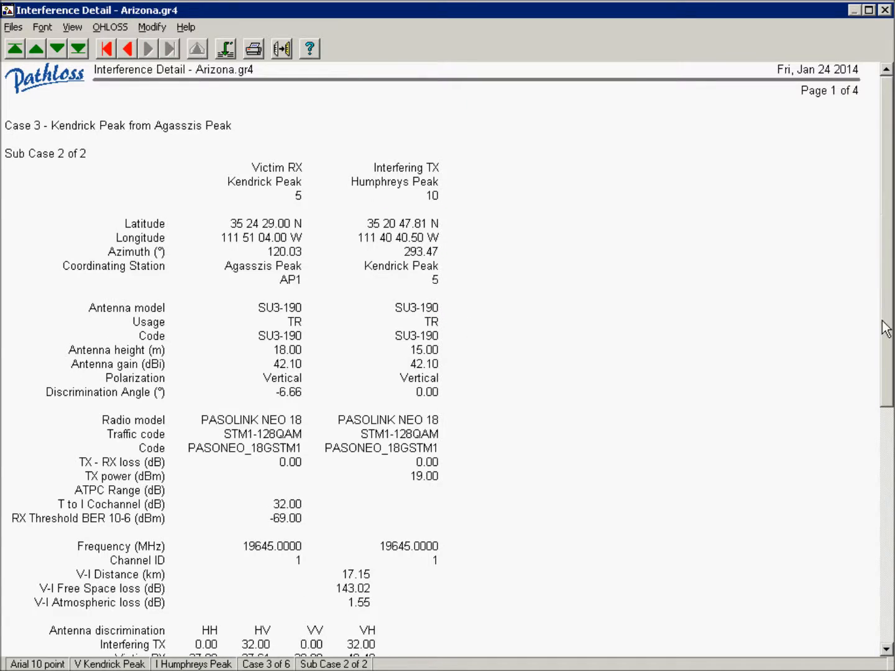
{"action": "scroll", "scroll_direction": "down", "scroll_amount": 3}
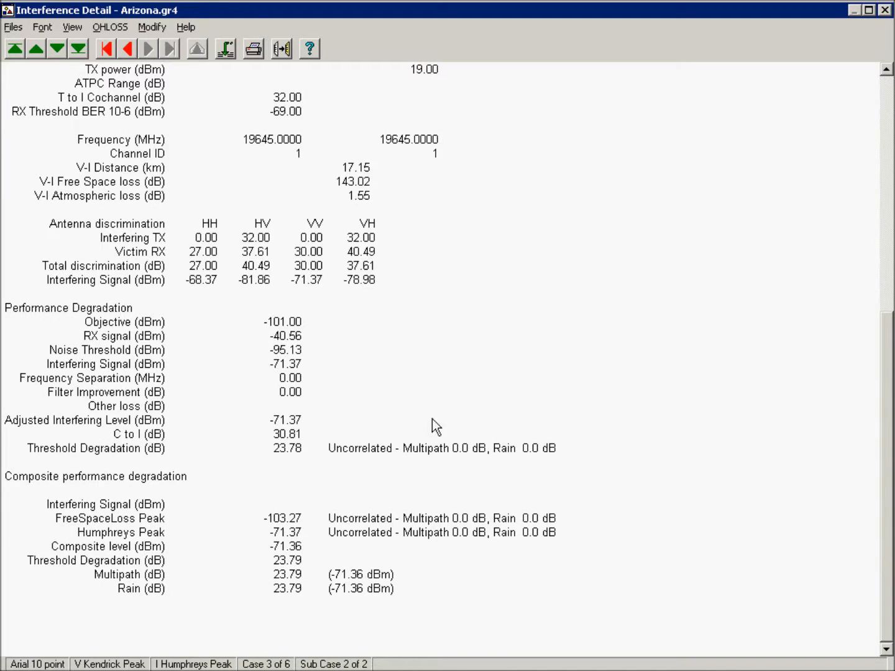
{"action": "mouse_move", "coordinate": [276, 413]}
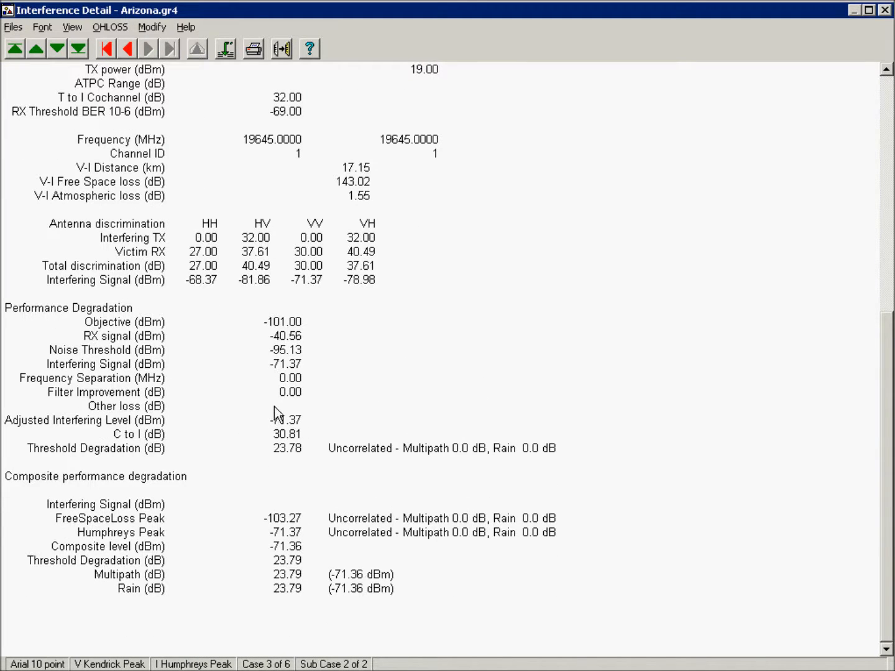
{"action": "mouse_move", "coordinate": [261, 429]}
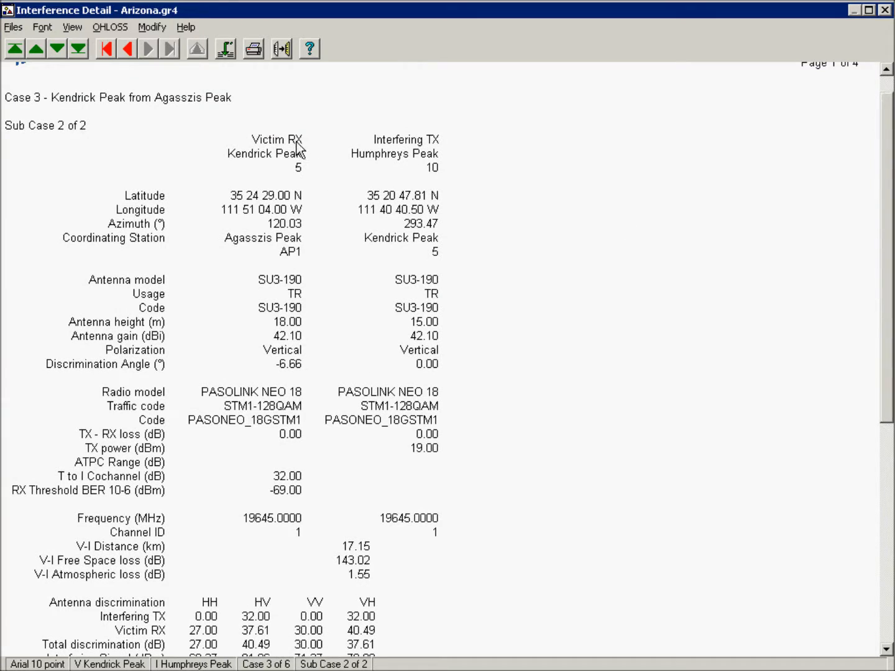
{"action": "mouse_move", "coordinate": [239, 168]}
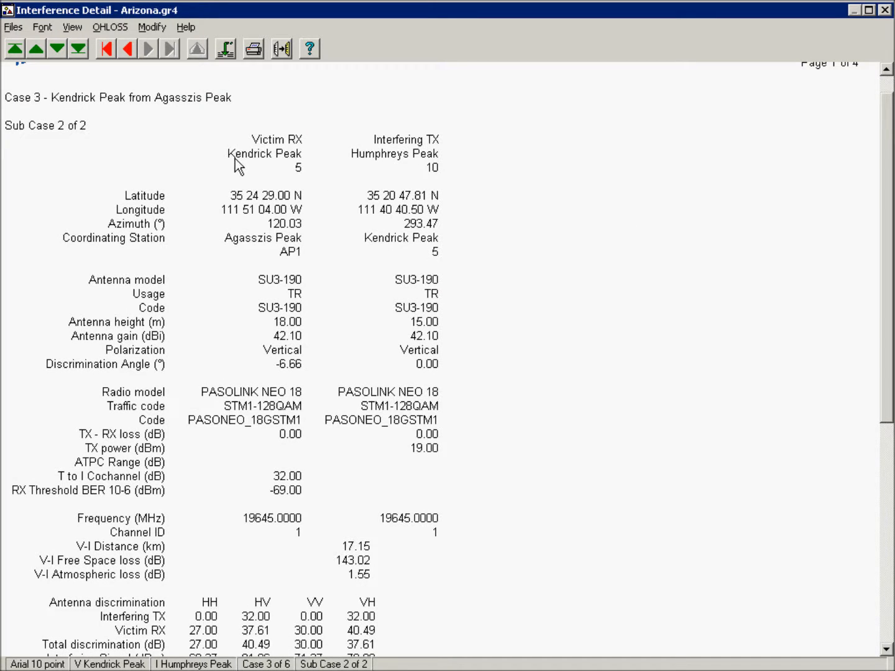
{"action": "mouse_move", "coordinate": [233, 147]}
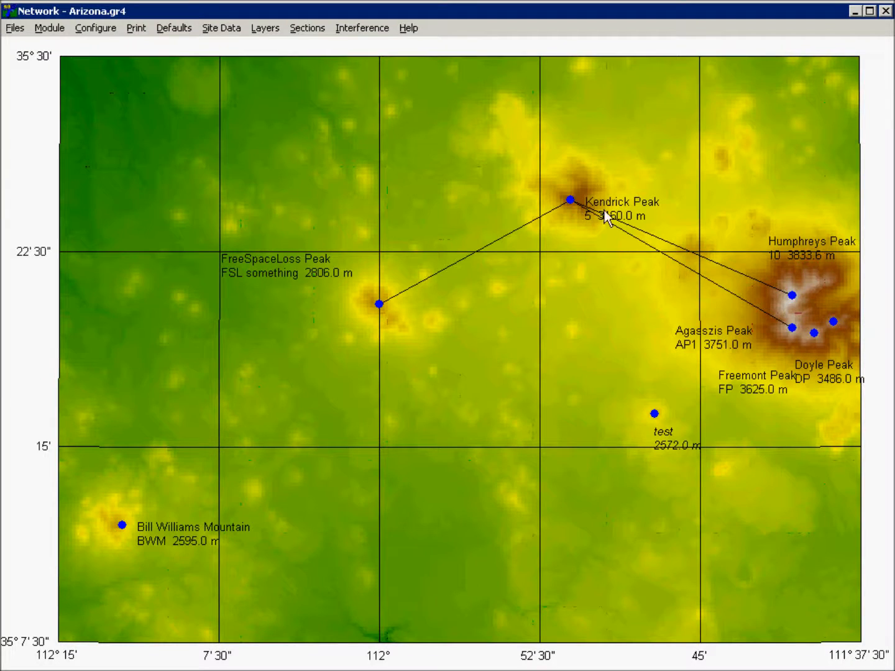
{"action": "mouse_move", "coordinate": [809, 297]}
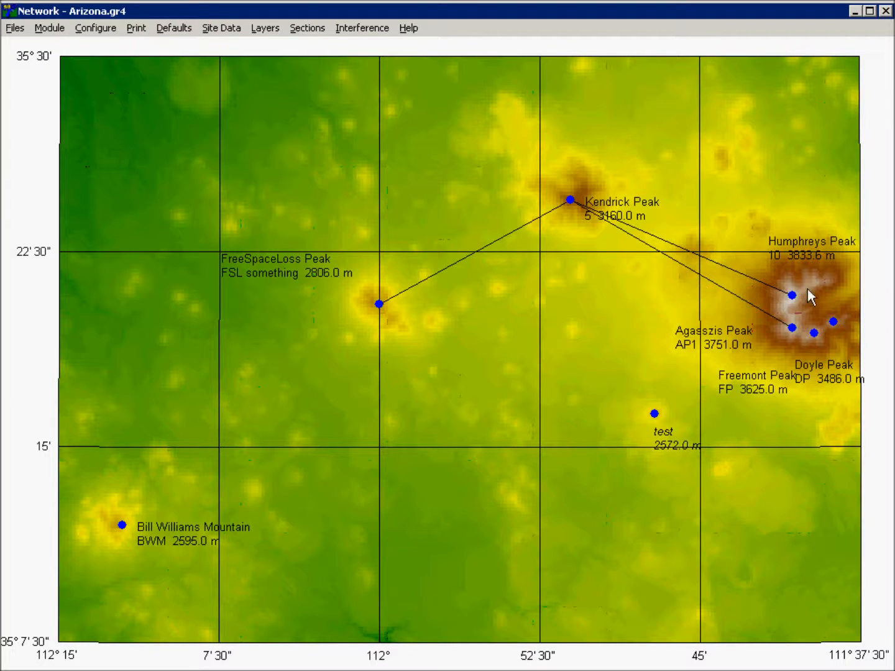
{"action": "mouse_move", "coordinate": [777, 288]}
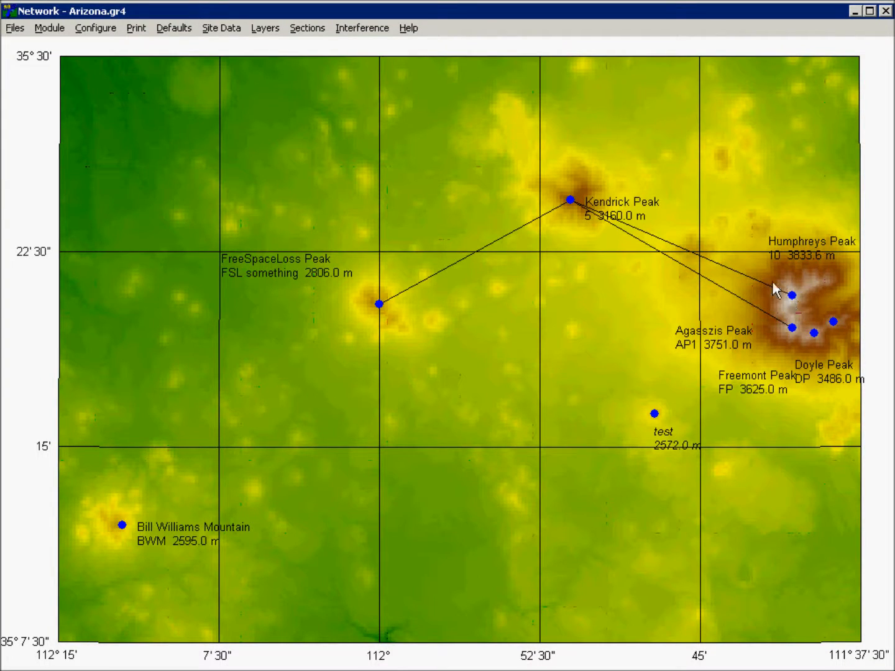
{"action": "mouse_move", "coordinate": [578, 211]}
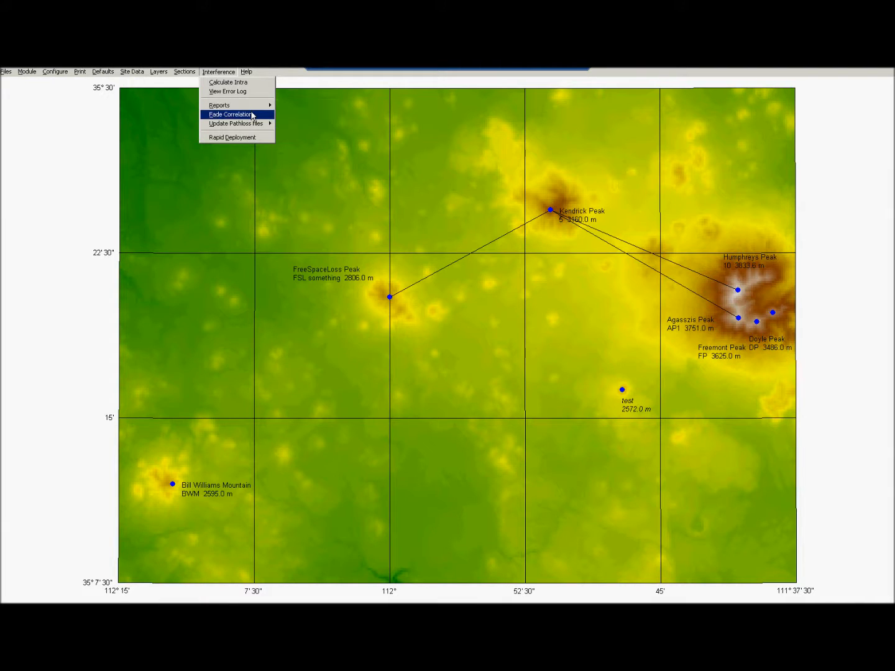
Step: Step through Rain - Multipath Correlation cases 1 to 4, then close the window
{"action": "left_click", "coordinate": [230, 114]}
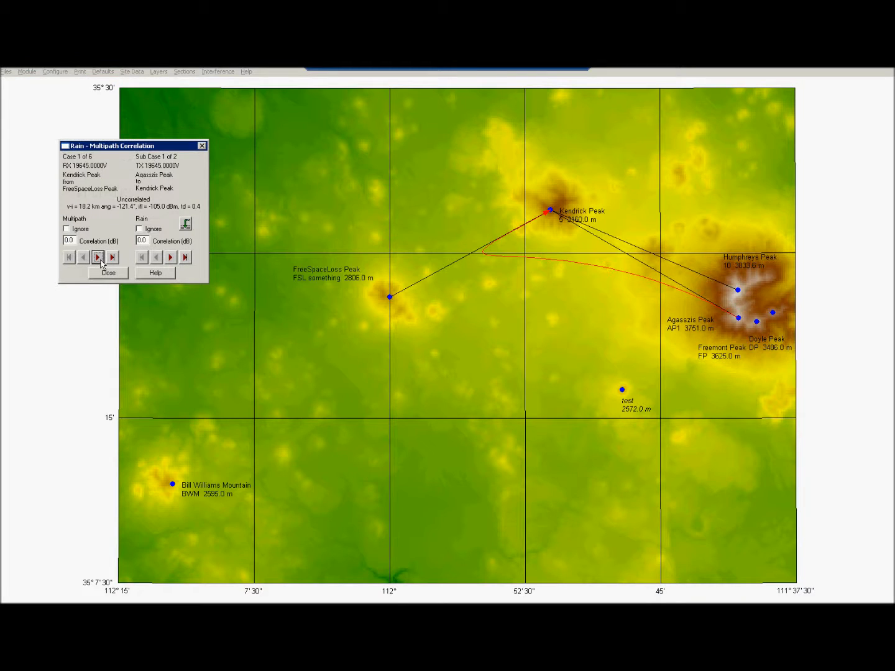
{"action": "left_click", "coordinate": [97, 255]}
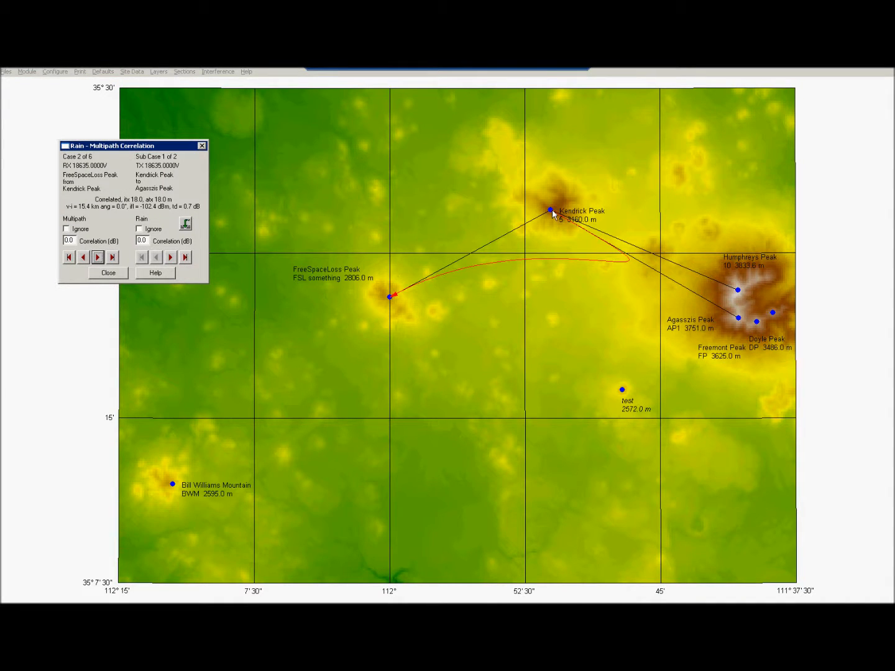
{"action": "mouse_move", "coordinate": [390, 298]}
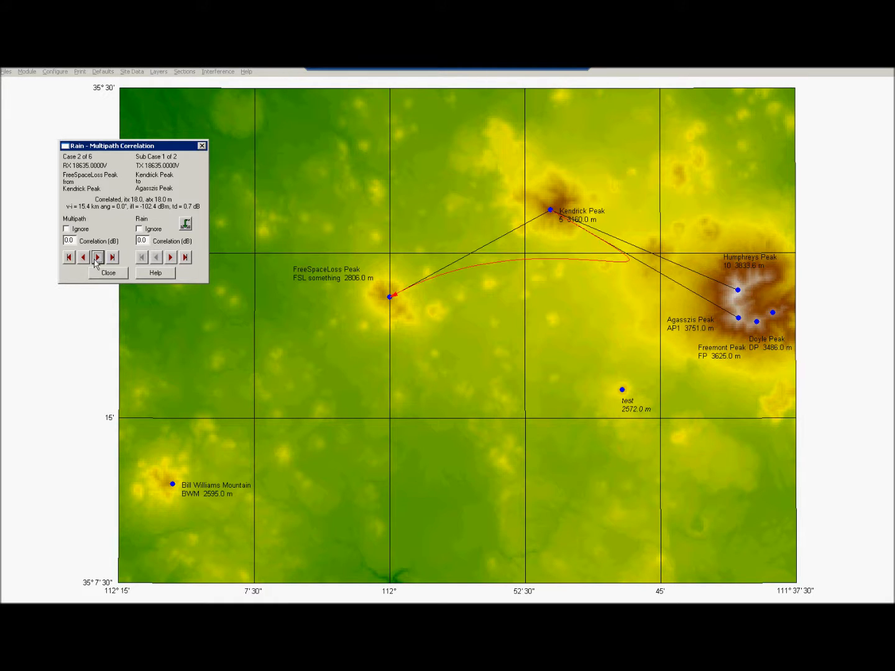
{"action": "left_click", "coordinate": [97, 256]}
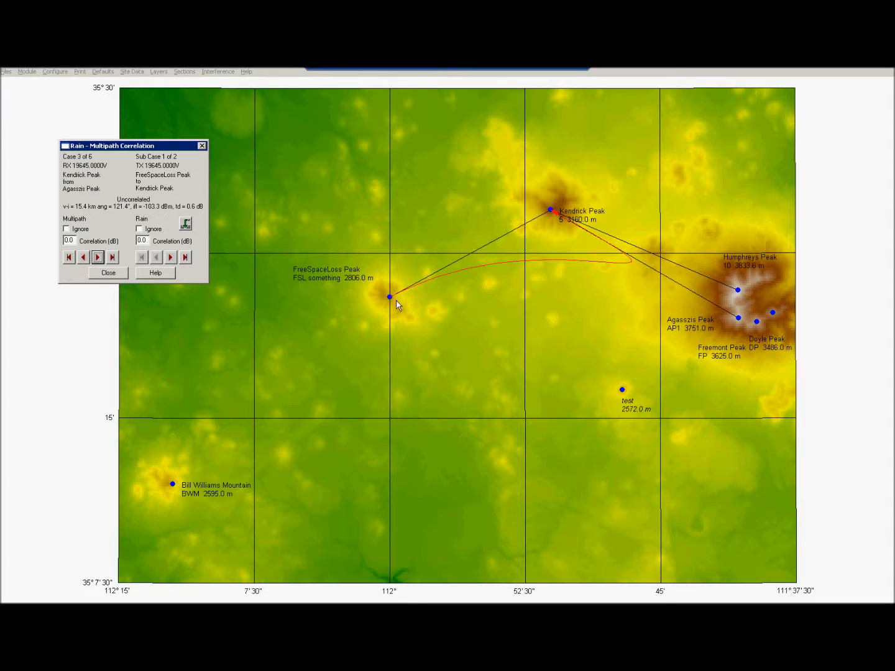
{"action": "mouse_move", "coordinate": [594, 241]}
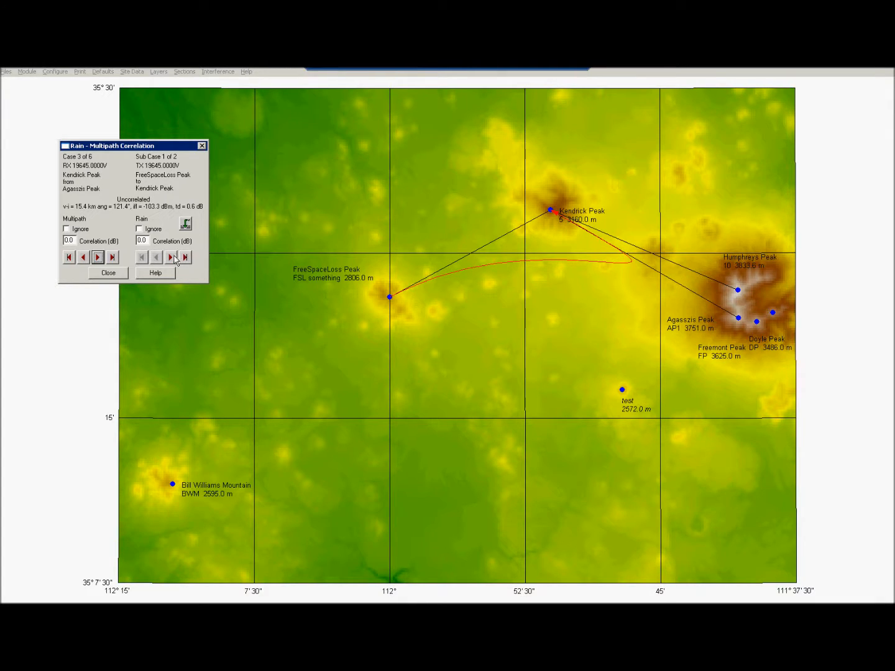
{"action": "left_click", "coordinate": [169, 257]}
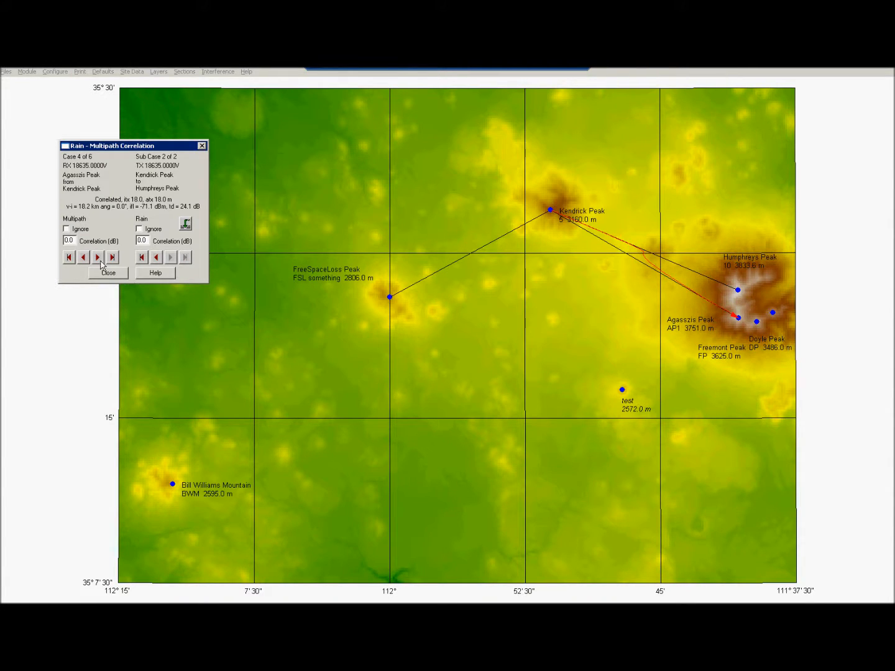
{"action": "left_click", "coordinate": [108, 274]}
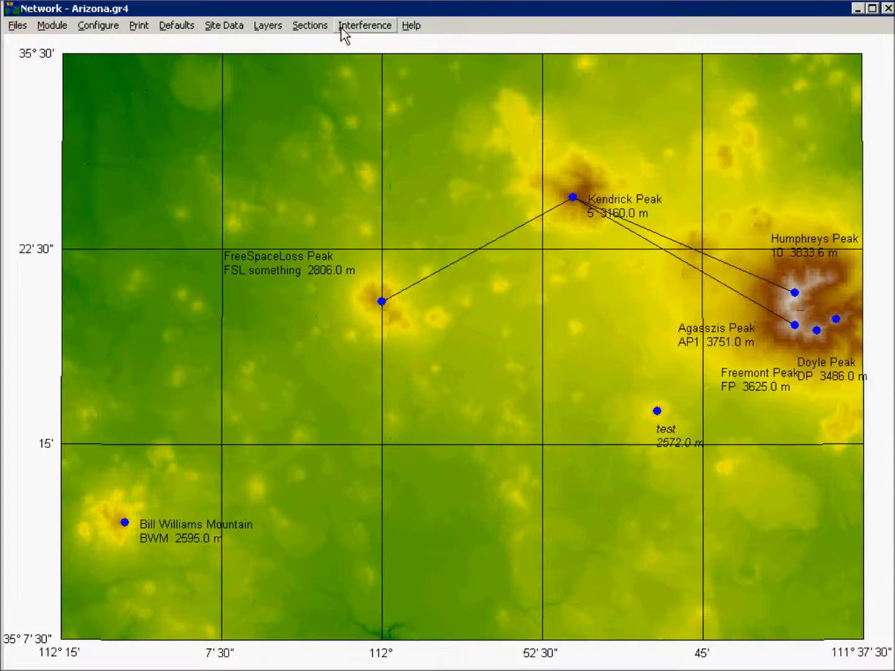
Step: Show the Interference Cross Reference report for Arizona.gr4
{"action": "left_click", "coordinate": [365, 25]}
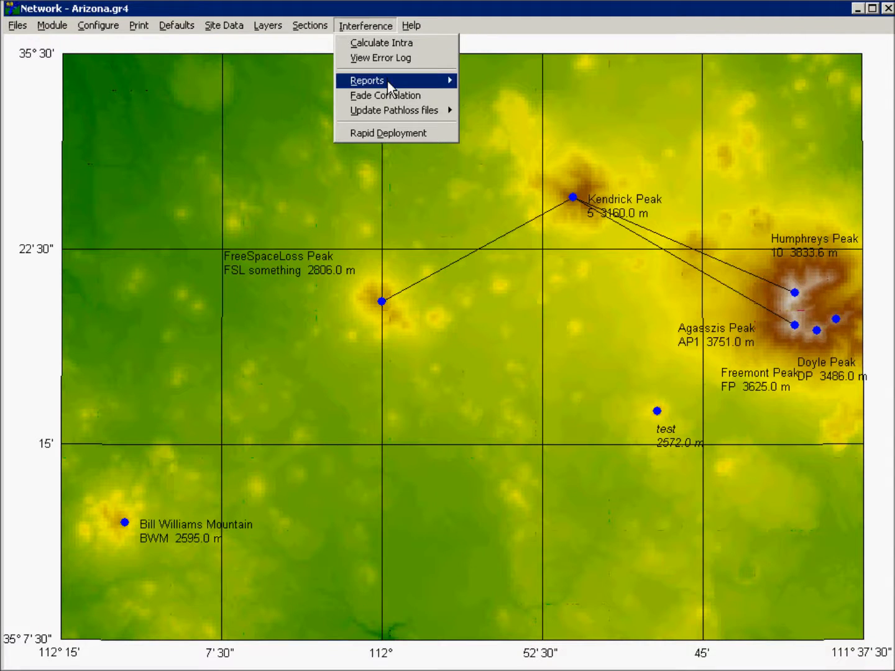
{"action": "mouse_move", "coordinate": [368, 79]}
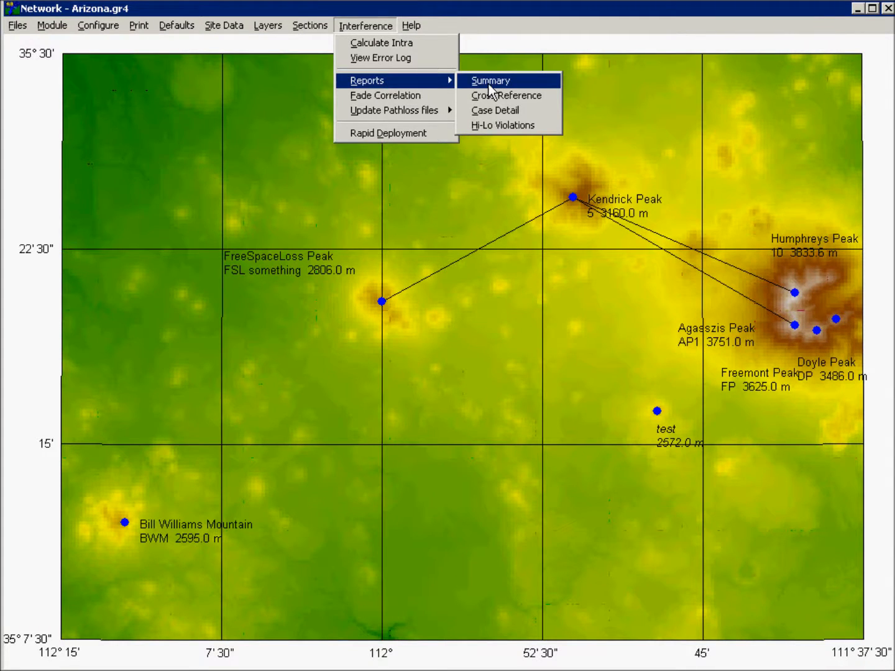
{"action": "left_click", "coordinate": [506, 95]}
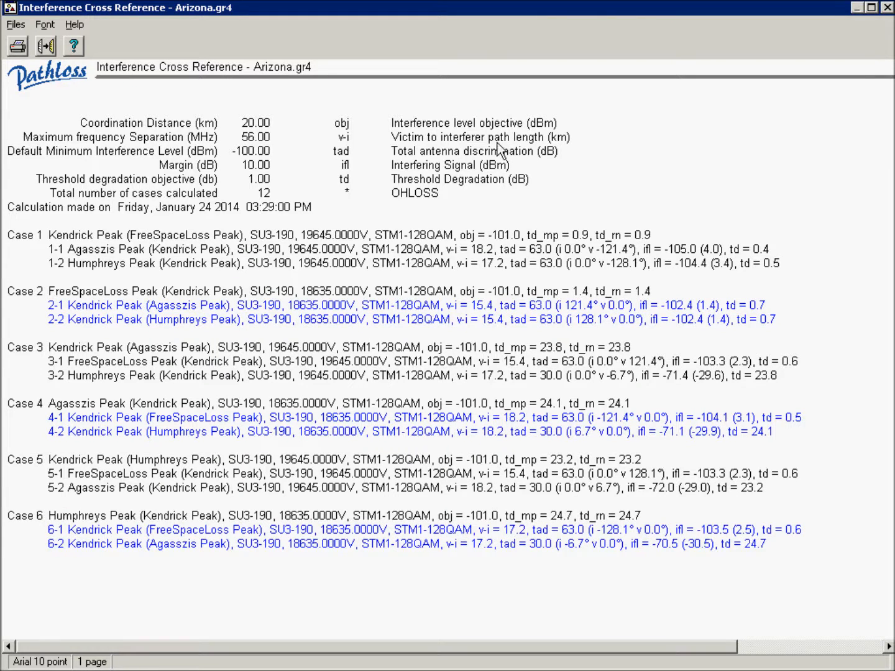
{"action": "mouse_move", "coordinate": [510, 242]}
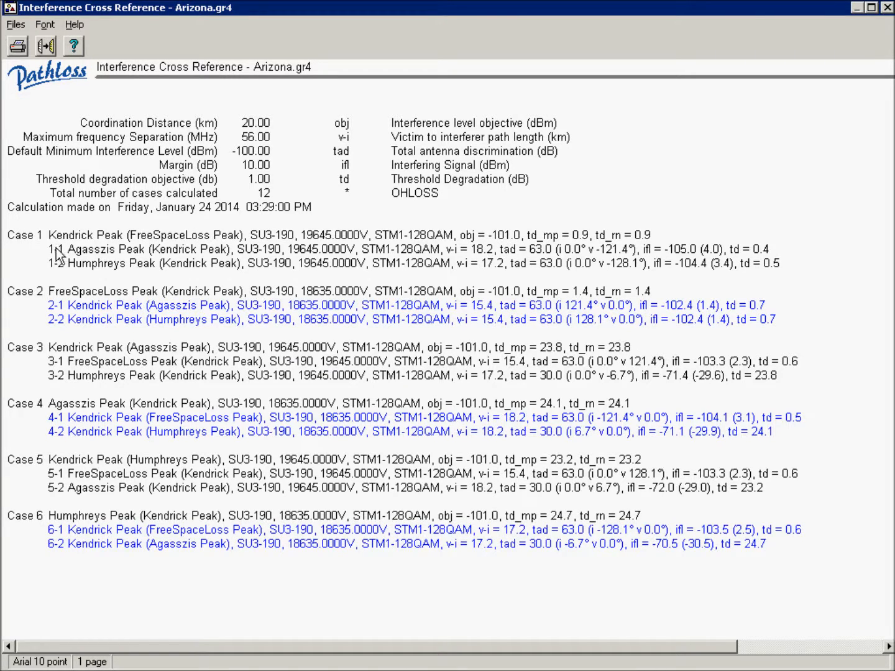
{"action": "mouse_move", "coordinate": [65, 275]}
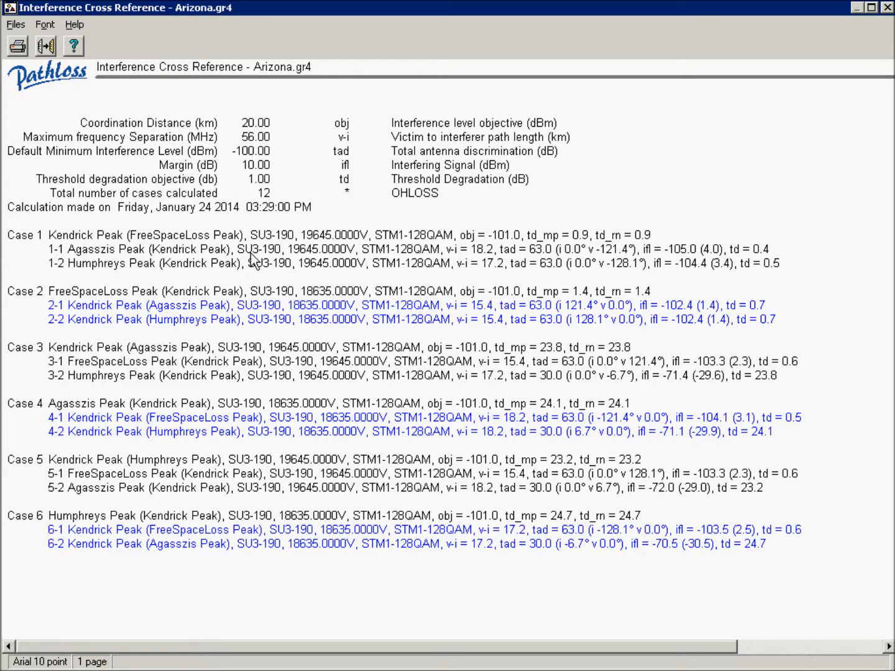
{"action": "mouse_move", "coordinate": [400, 258]}
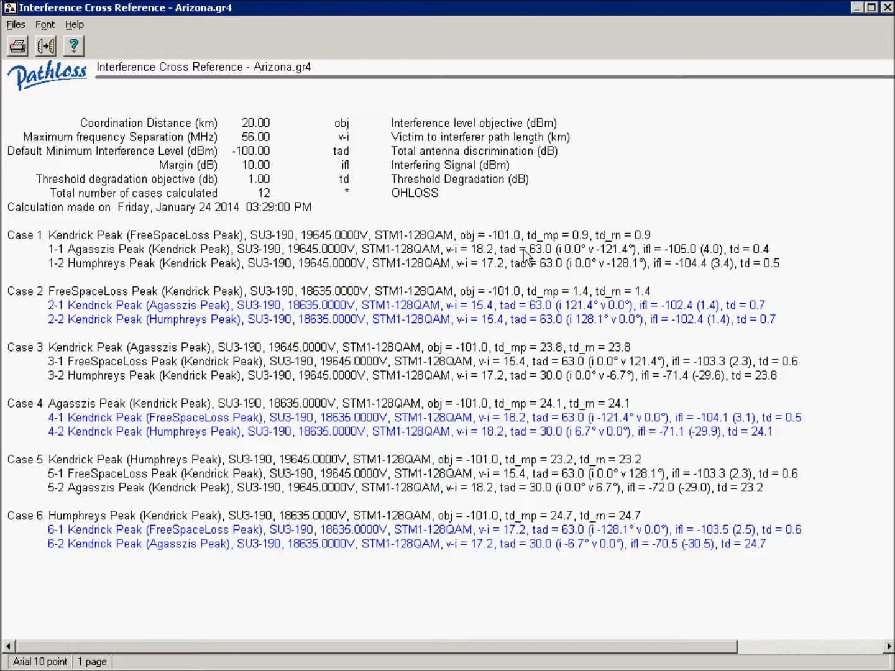
{"action": "mouse_move", "coordinate": [571, 255]}
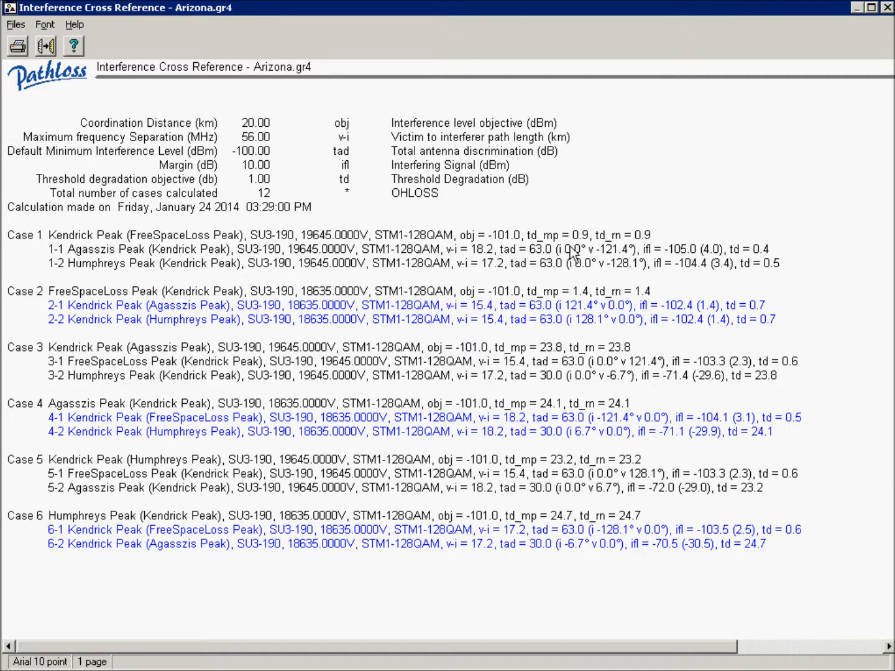
{"action": "mouse_move", "coordinate": [512, 242]}
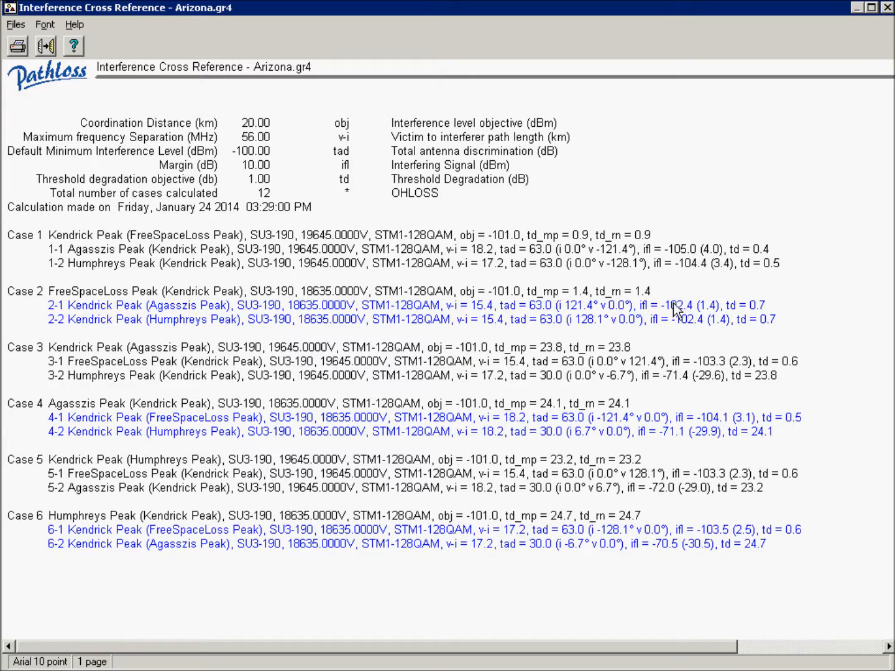
{"action": "mouse_move", "coordinate": [664, 441]}
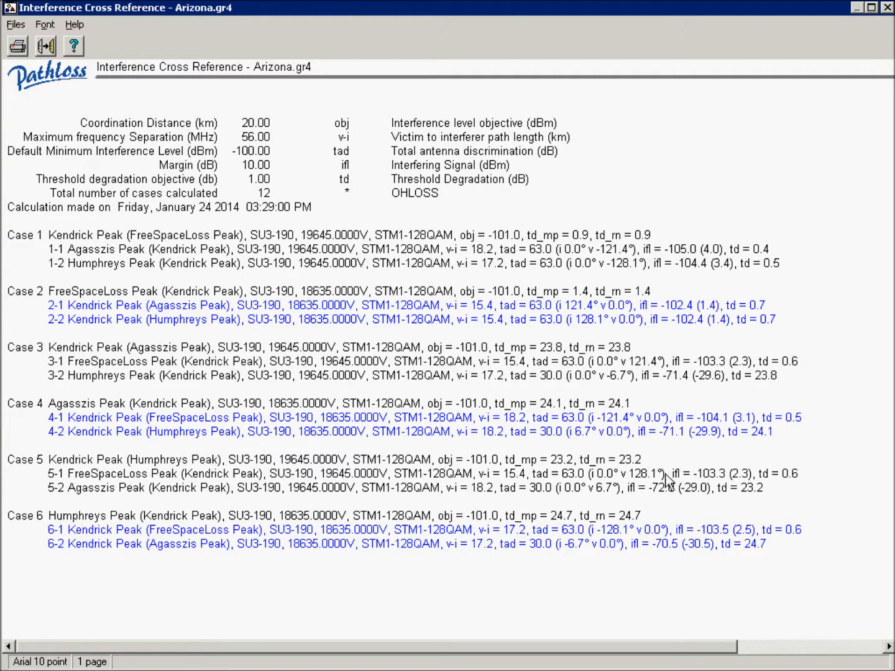
{"action": "mouse_move", "coordinate": [649, 554]}
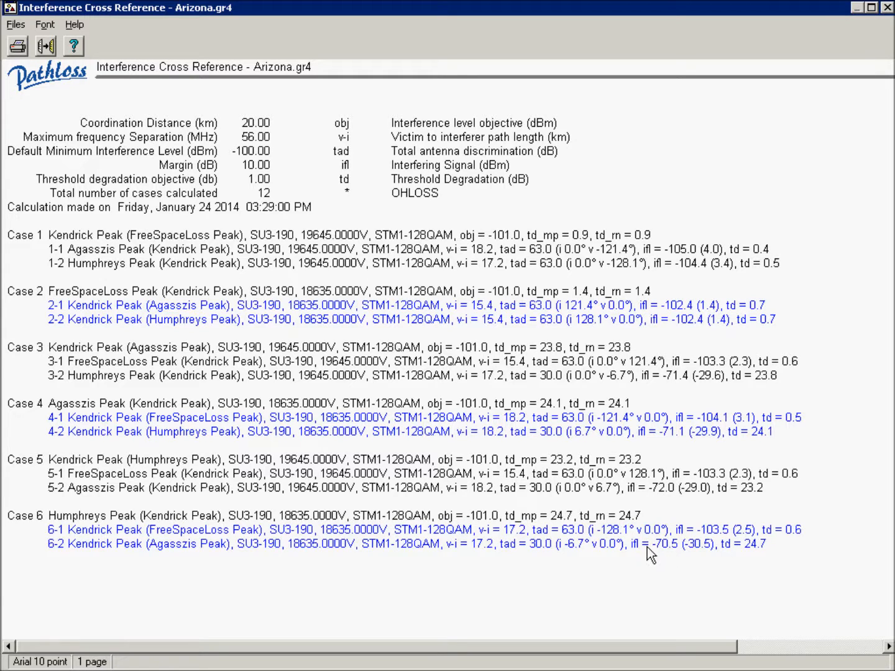
{"action": "mouse_move", "coordinate": [671, 520]}
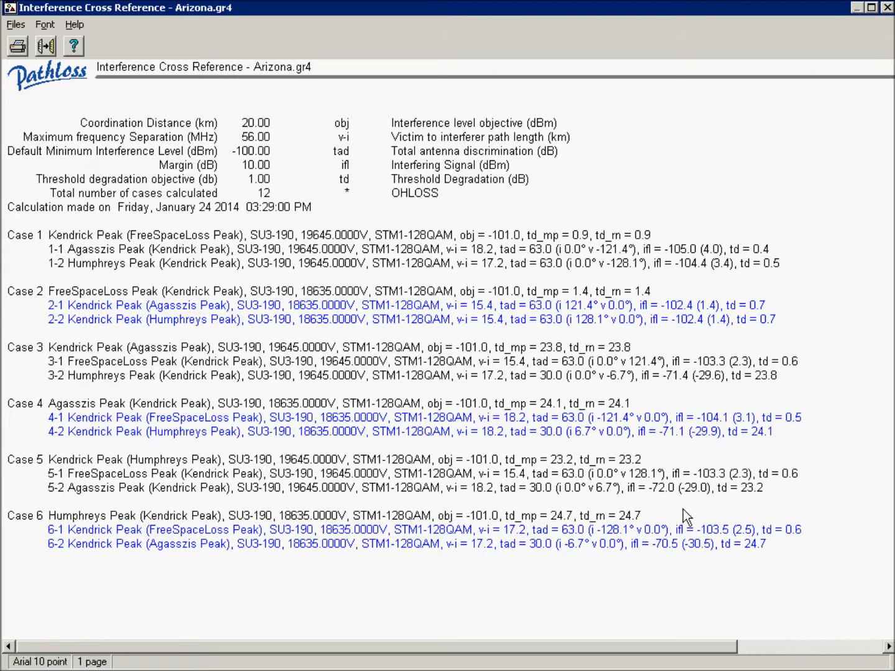
{"action": "mouse_move", "coordinate": [668, 557]}
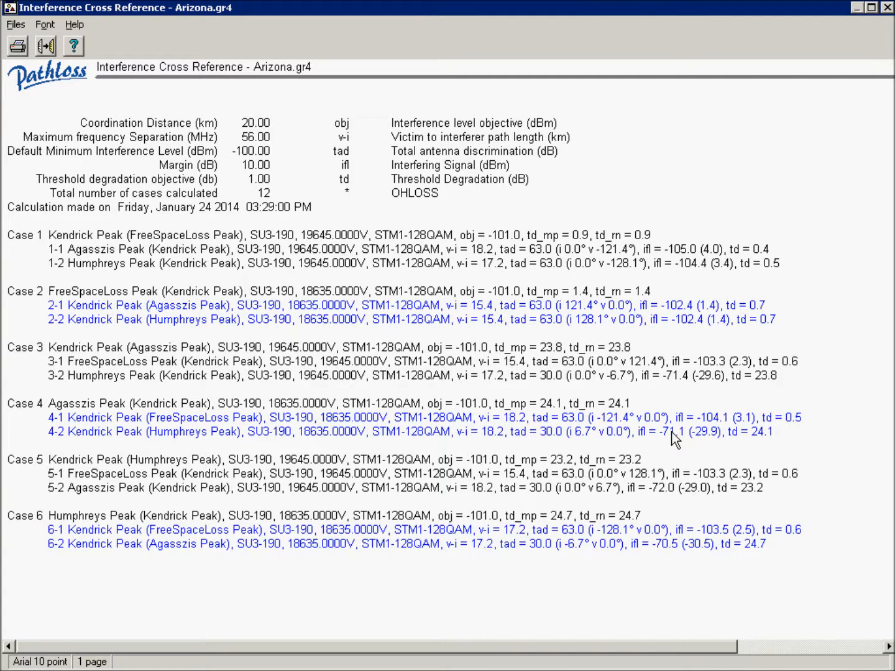
{"action": "mouse_move", "coordinate": [307, 139]}
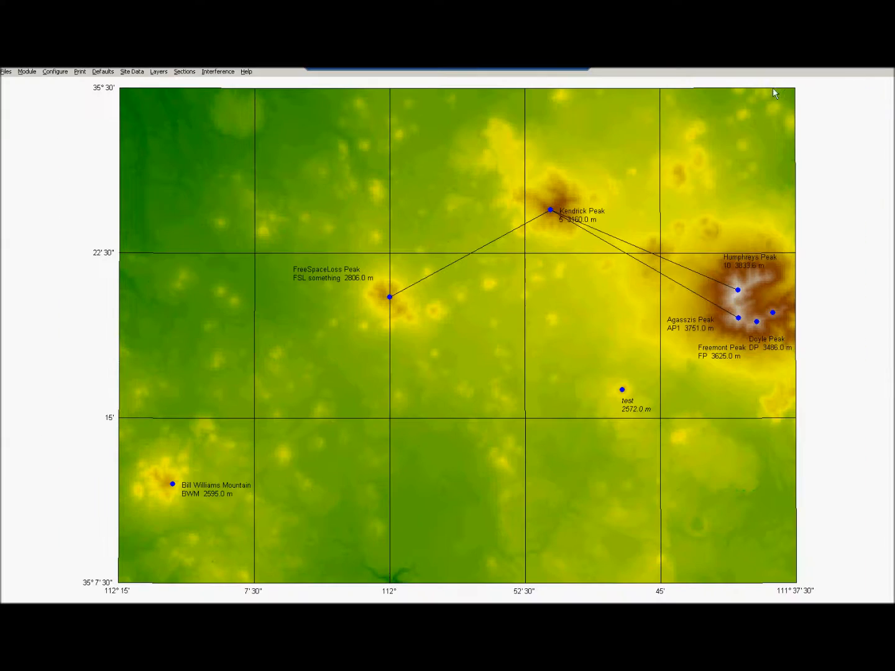
{"action": "mouse_move", "coordinate": [638, 266]}
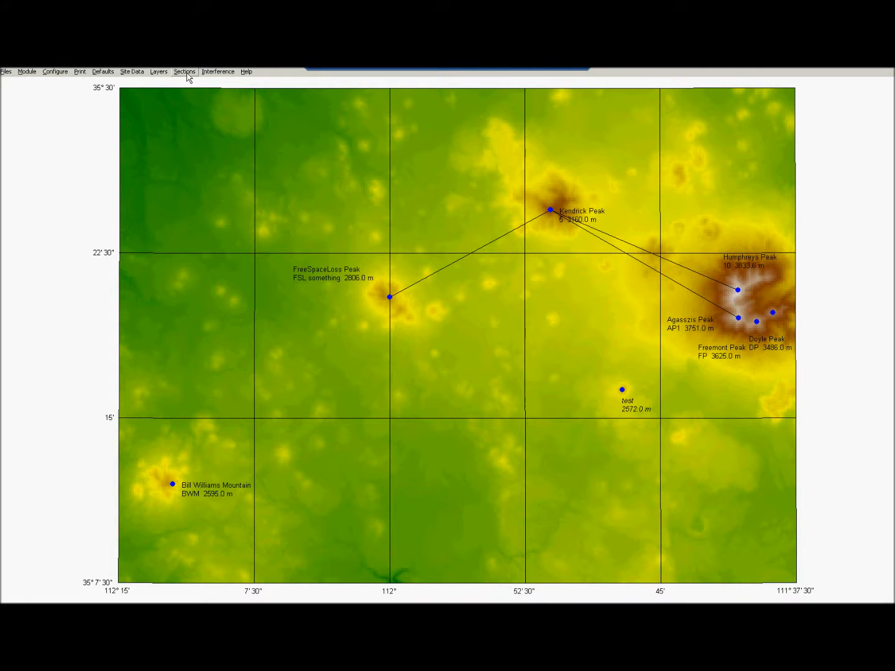
Step: Switch map visibility to Link Layer 2, then to only Link Layer 3 as active
{"action": "left_click", "coordinate": [159, 71]}
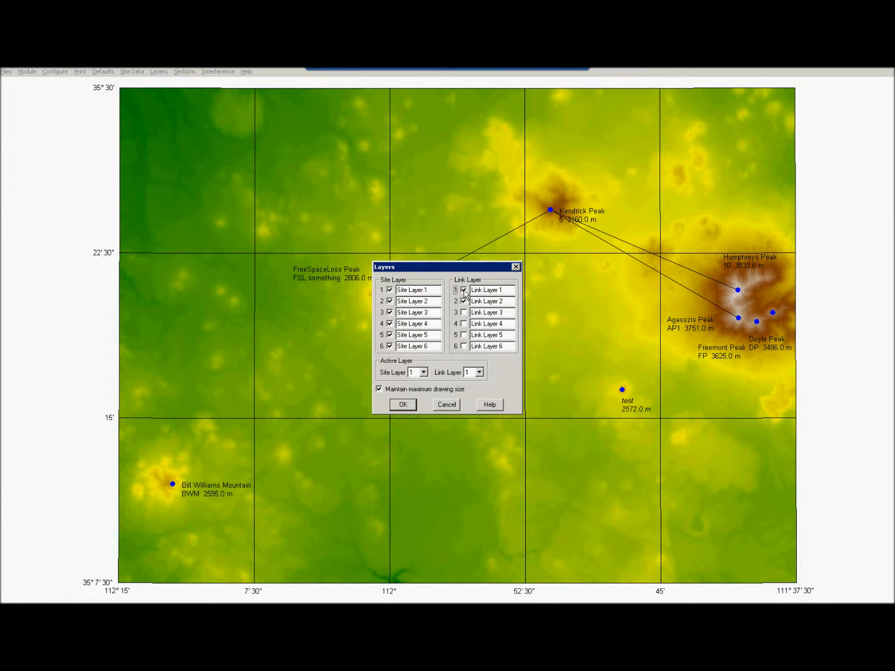
{"action": "left_click", "coordinate": [463, 300]}
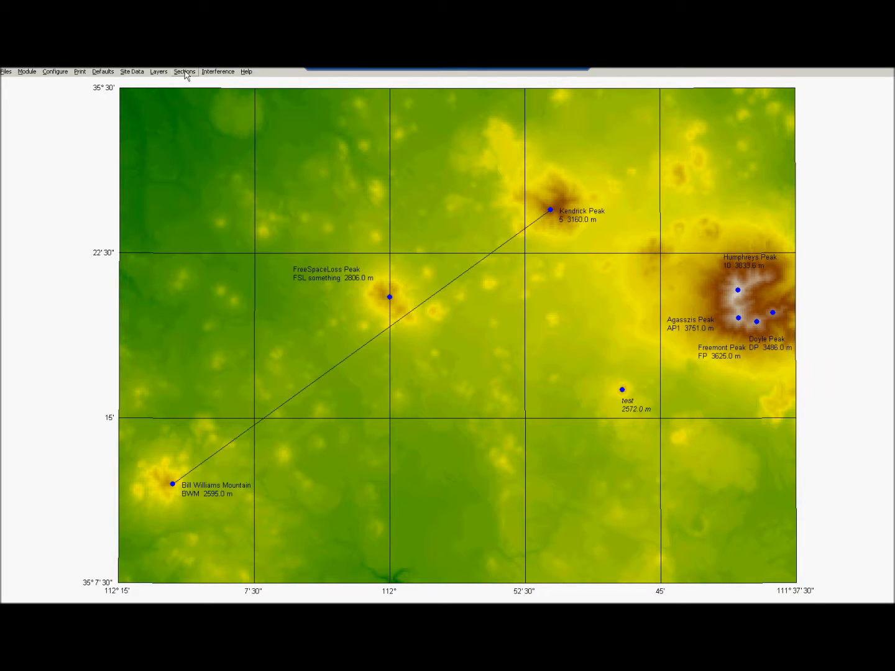
{"action": "left_click", "coordinate": [159, 71]}
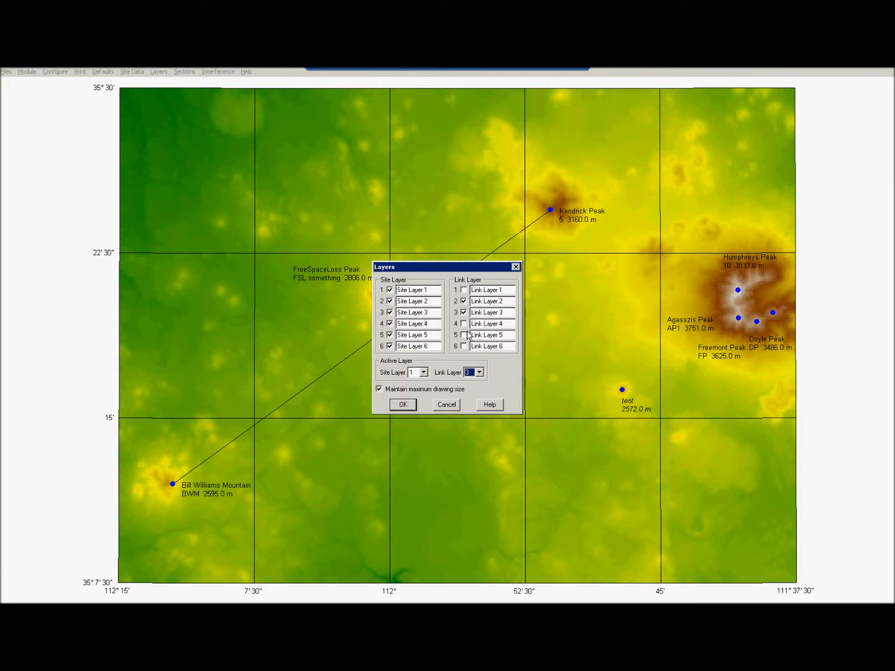
{"action": "left_click", "coordinate": [403, 405]}
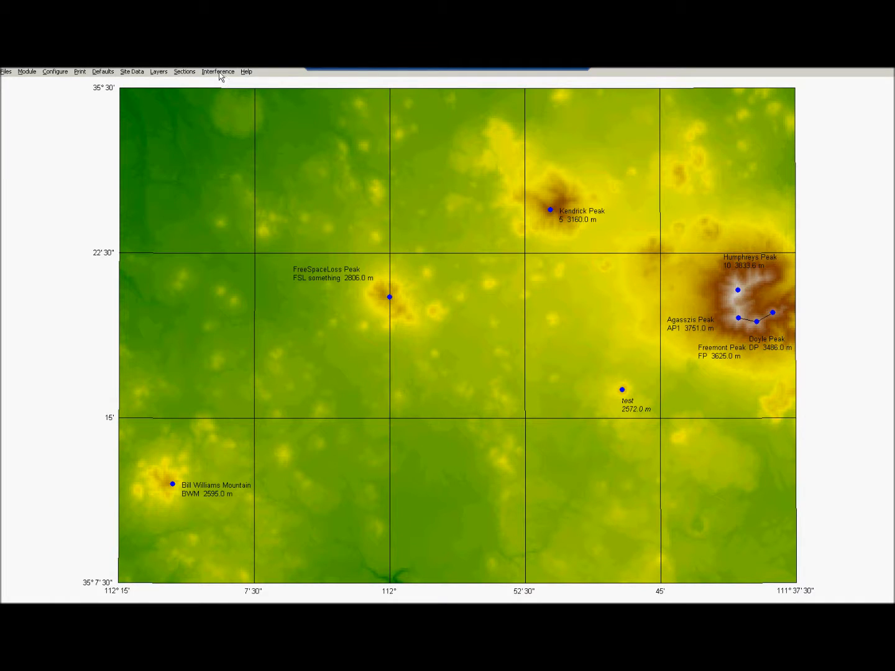
Step: Run the intra interference calculation with a 10 km coordination distance
{"action": "left_click", "coordinate": [217, 71]}
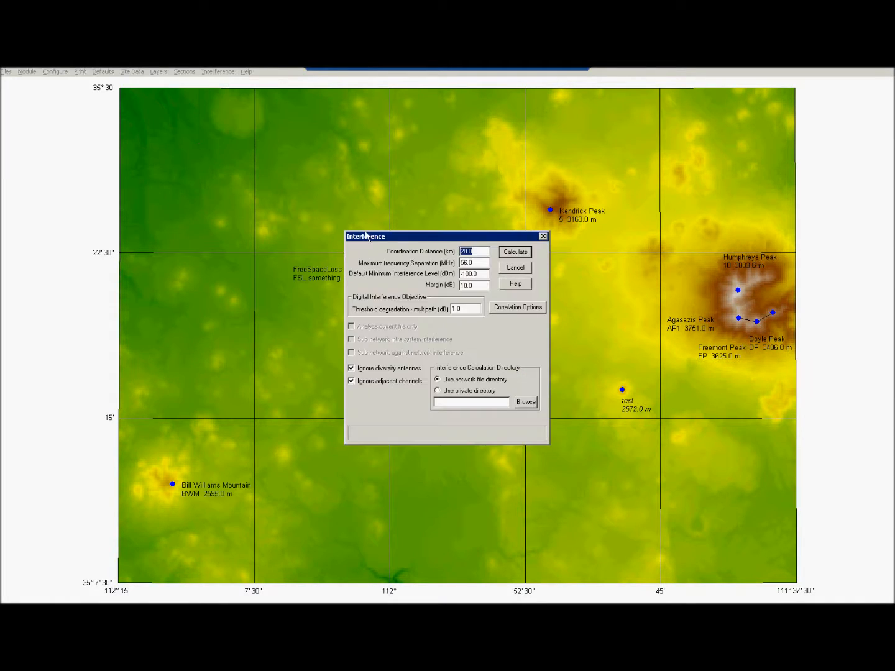
{"action": "type", "text": "10"}
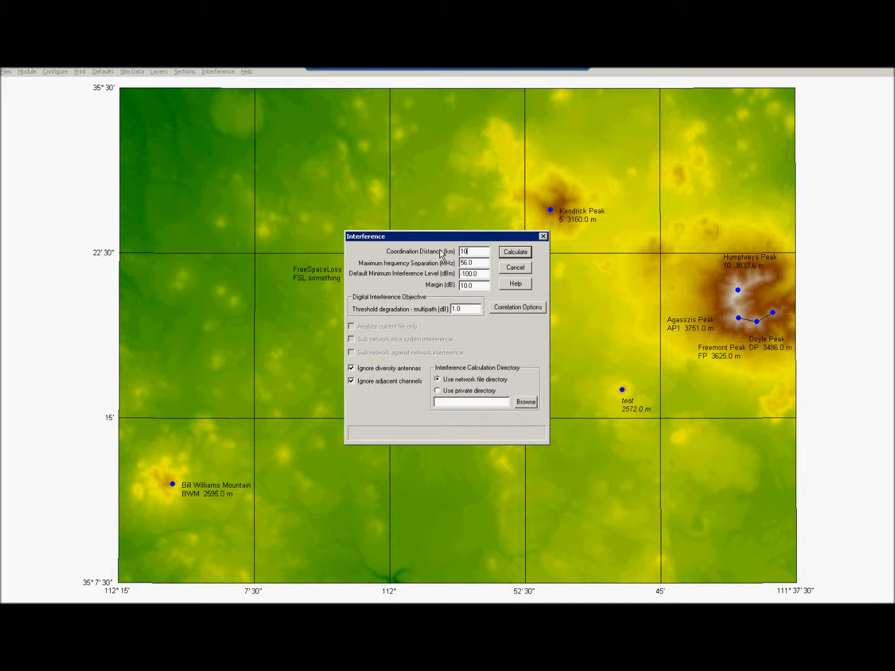
{"action": "left_click", "coordinate": [514, 267]}
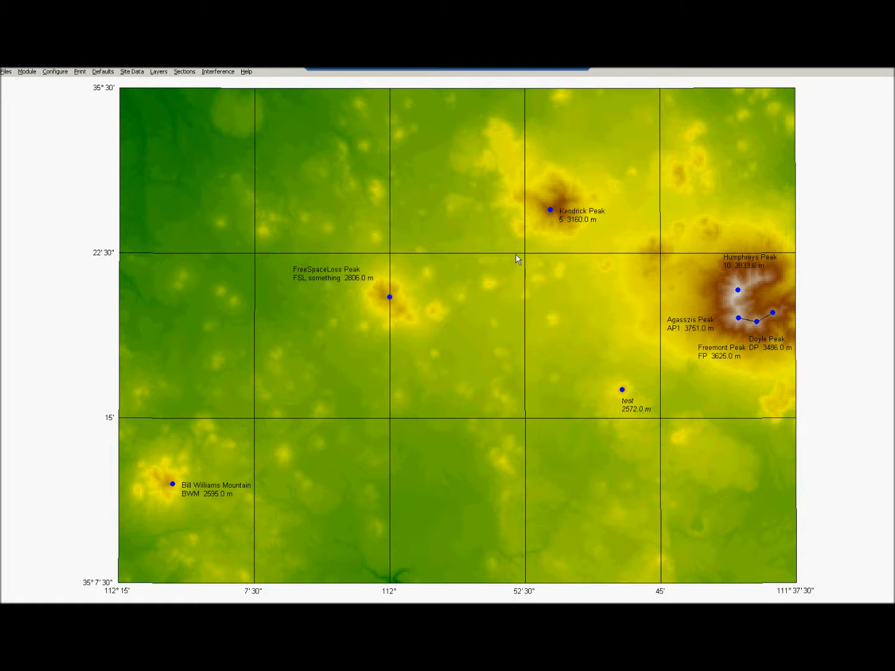
{"action": "left_click", "coordinate": [218, 72]}
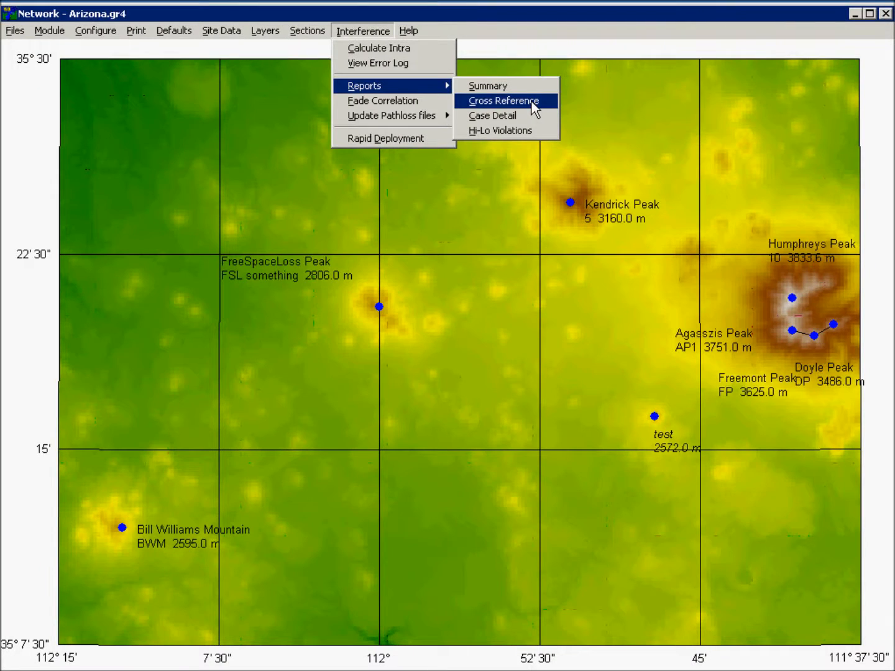
{"action": "left_click", "coordinate": [503, 100]}
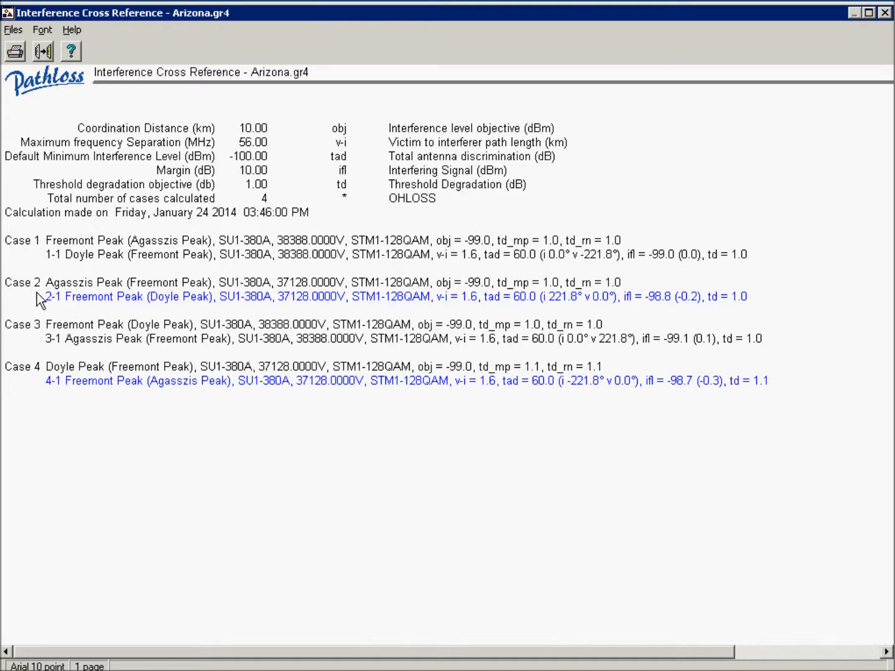
{"action": "mouse_move", "coordinate": [649, 247]}
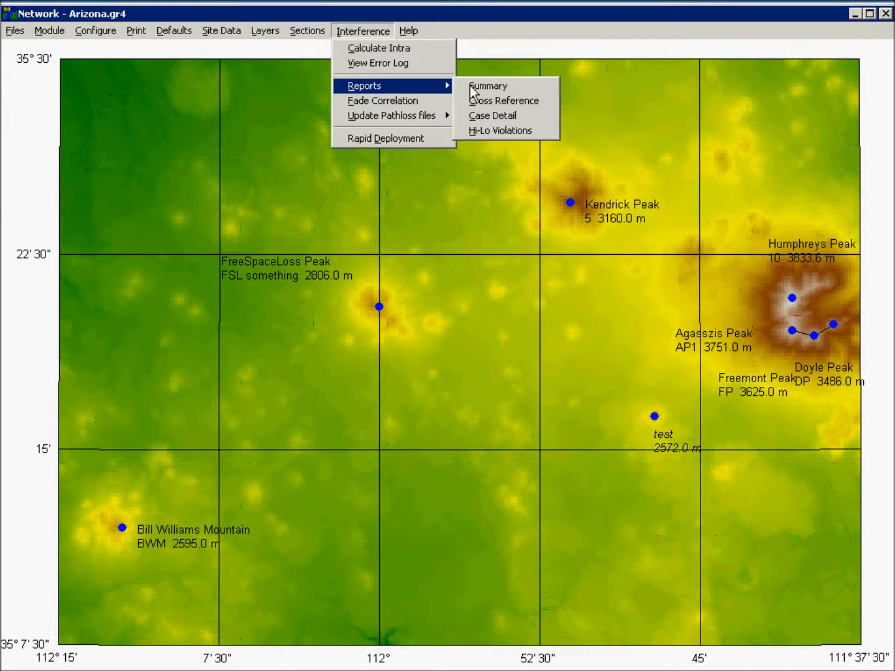
Step: View the Interference Summary report for Arizona.gr4 and scroll through the victim/interferer cases
{"action": "left_click", "coordinate": [487, 85]}
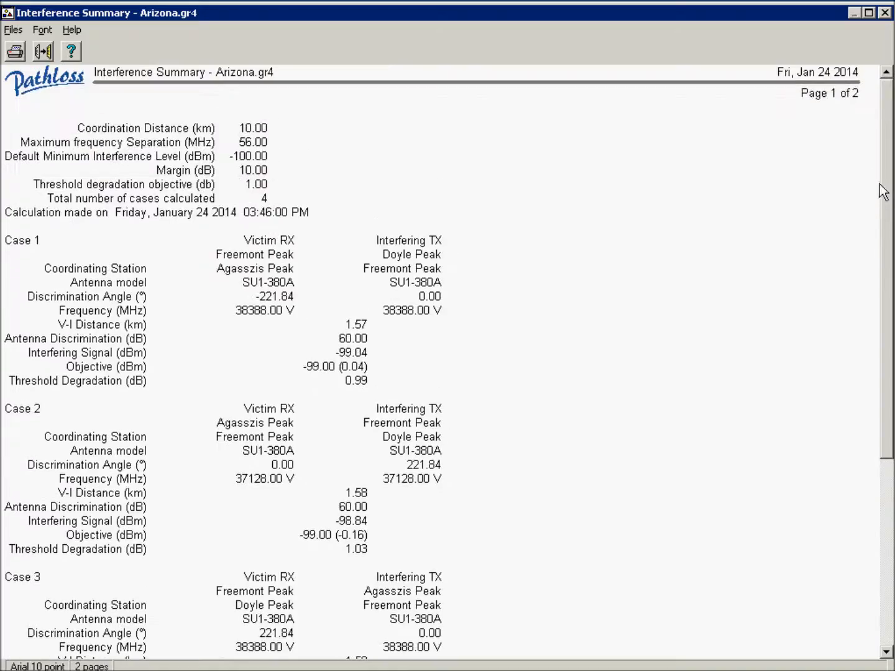
{"action": "scroll", "scroll_direction": "down", "scroll_amount": 3}
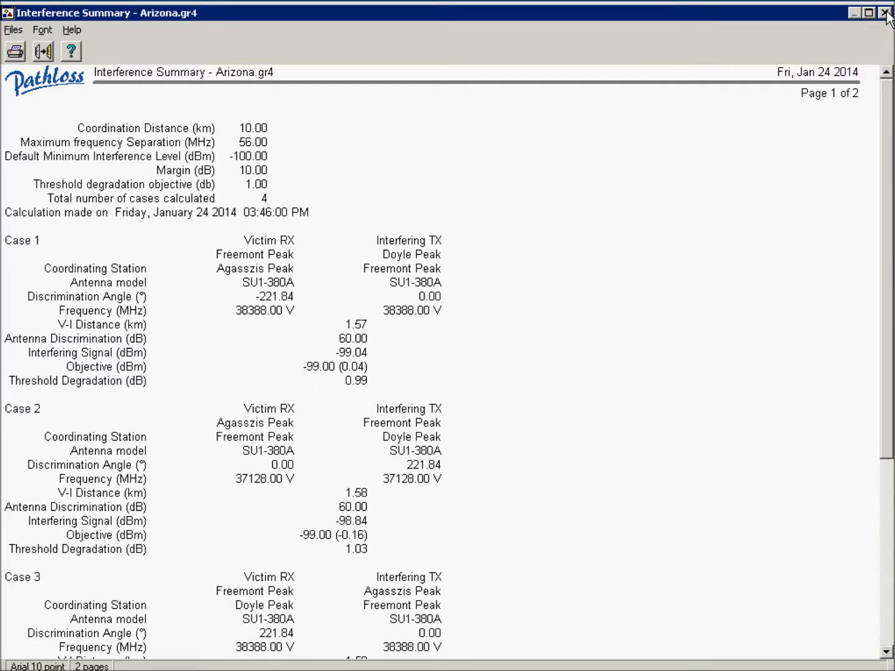
Step: Close the Interference Summary report to return to the Arizona terrain map
{"action": "left_click", "coordinate": [887, 12]}
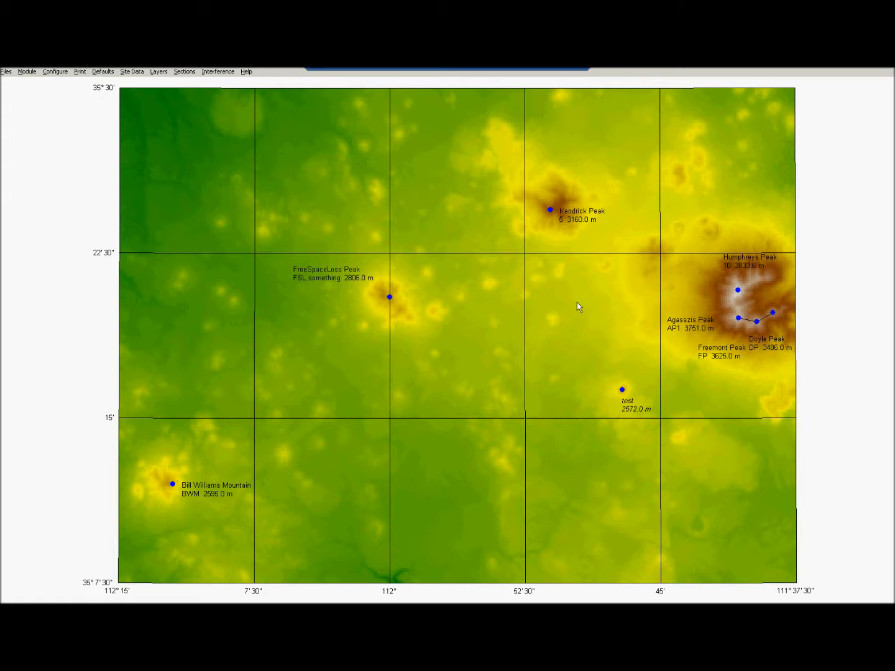
{"action": "mouse_move", "coordinate": [576, 308]}
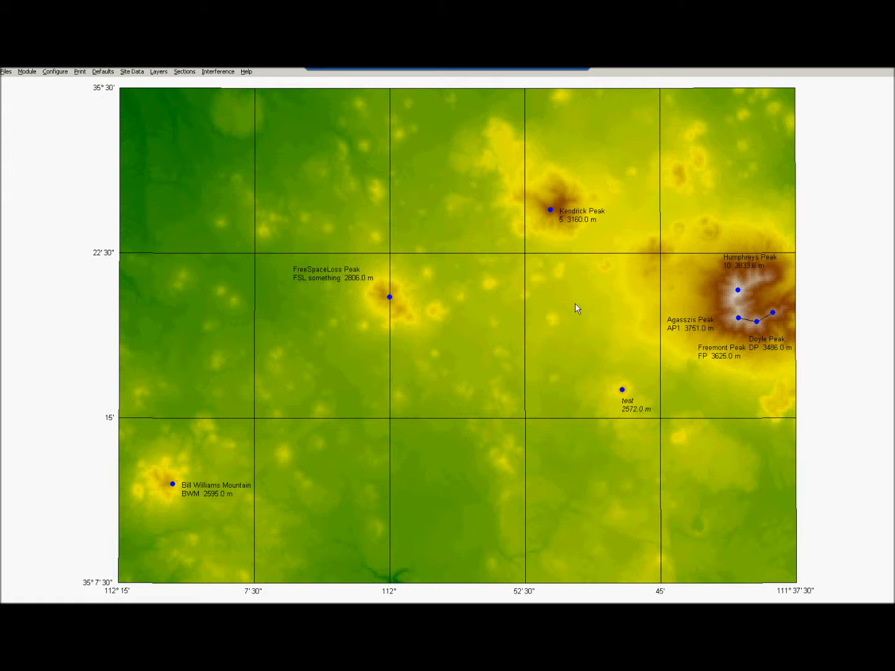